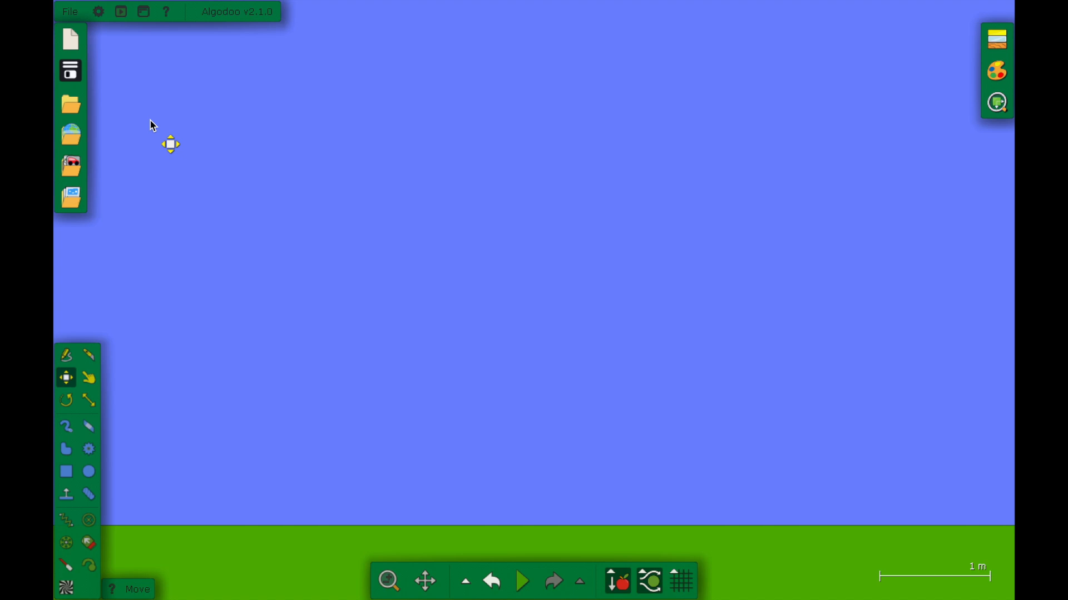
pyautogui.moveTo(997, 38)
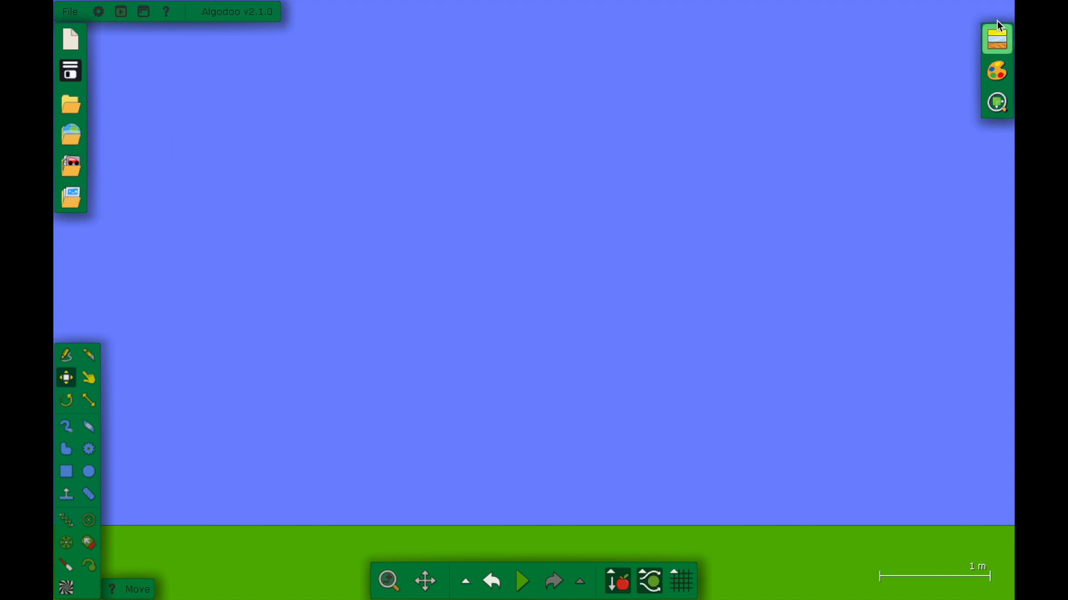
# Check the new-object material settings, switch to the Move tool and browse the saved scenes
pyautogui.click(89, 472)
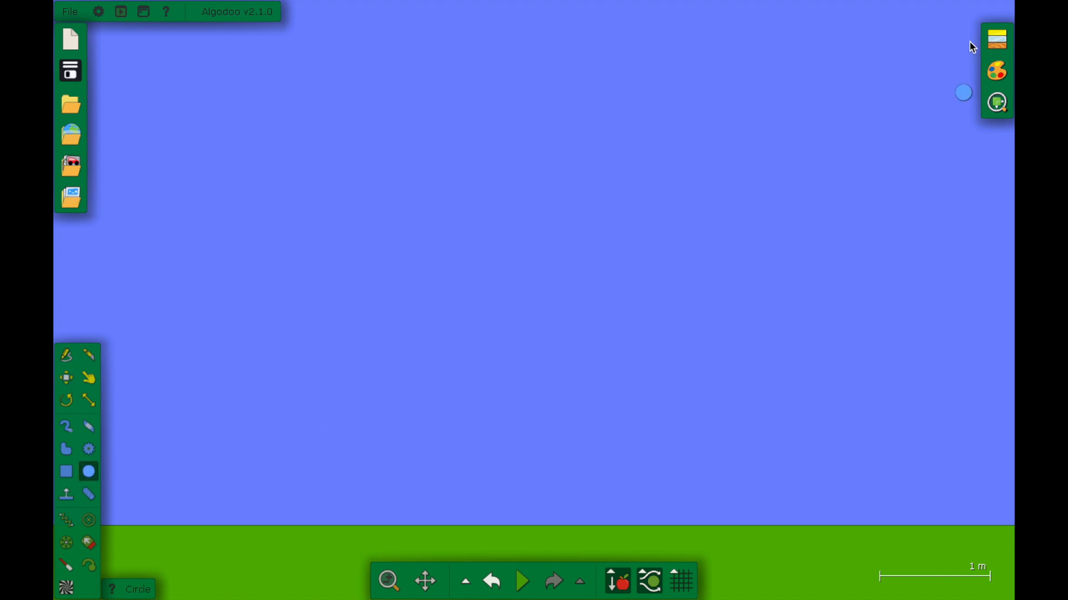
pyautogui.click(995, 38)
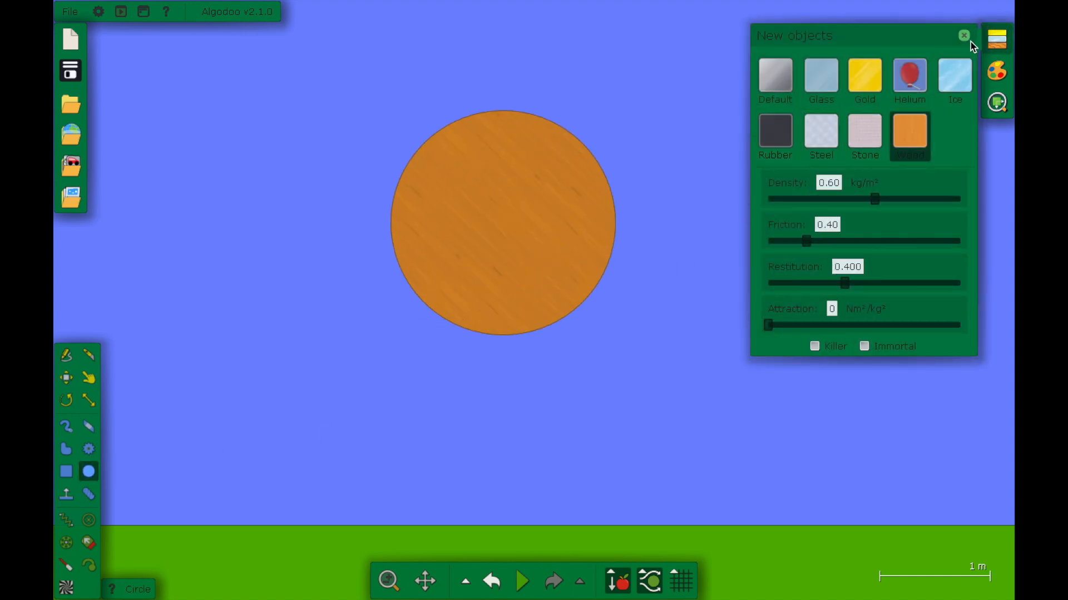
pyautogui.click(963, 36)
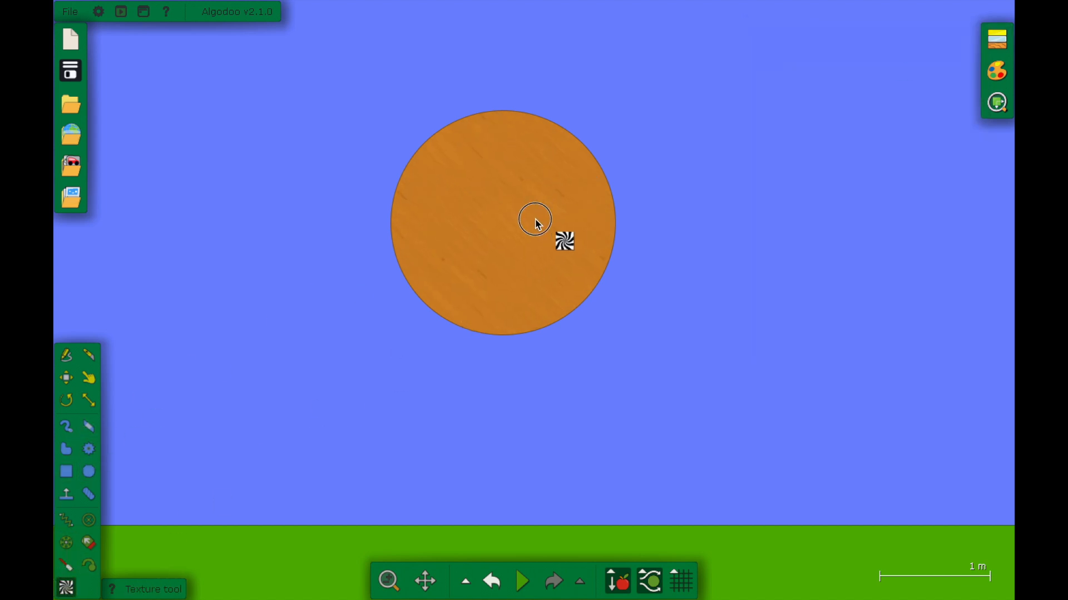
pyautogui.moveTo(500, 227)
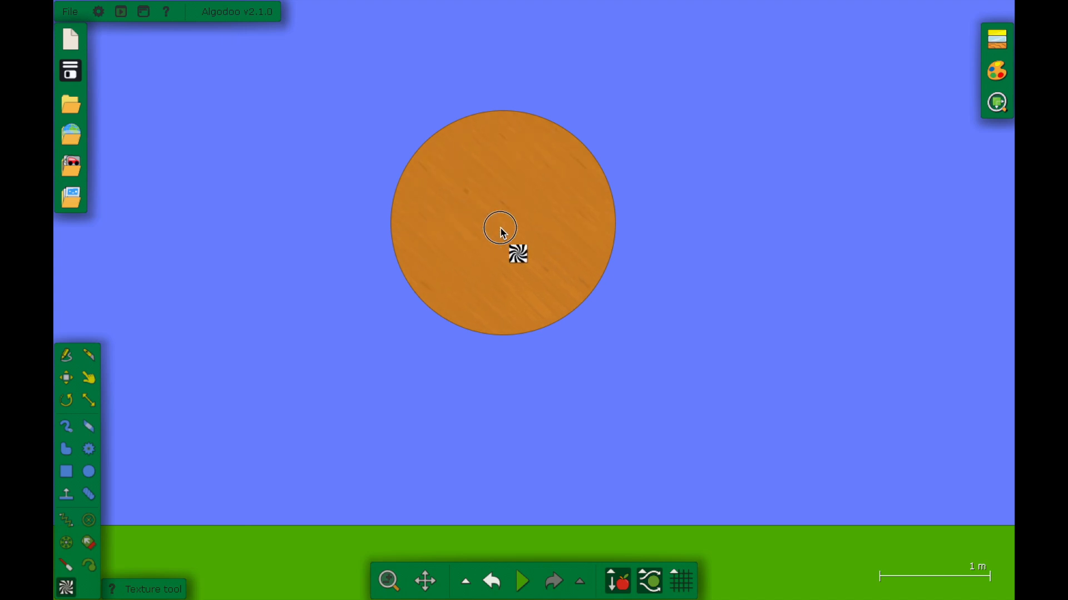
pyautogui.click(65, 378)
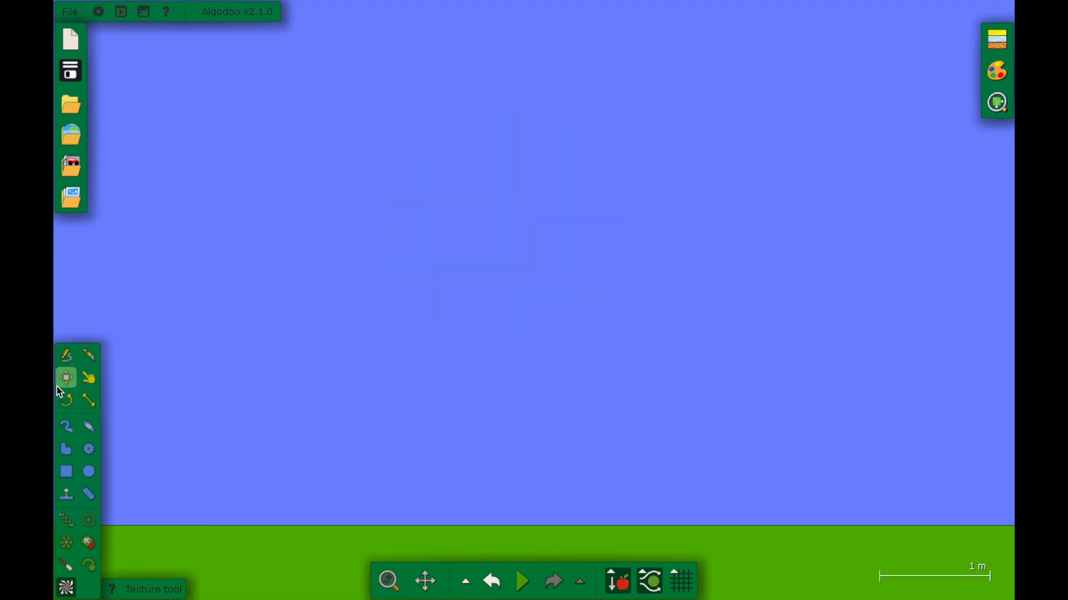
pyautogui.moveTo(65, 377)
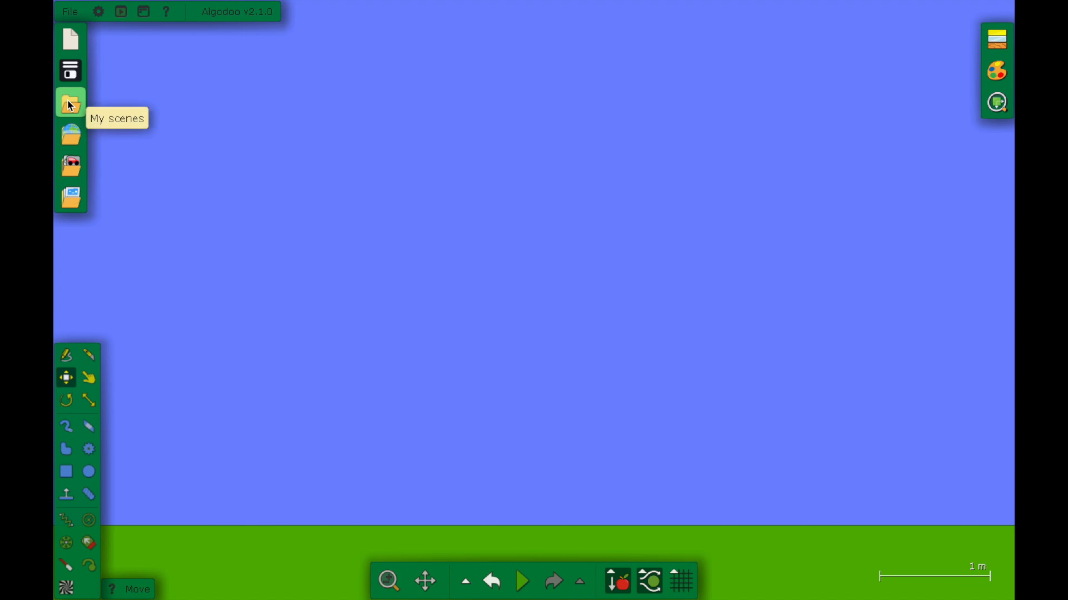
pyautogui.click(71, 102)
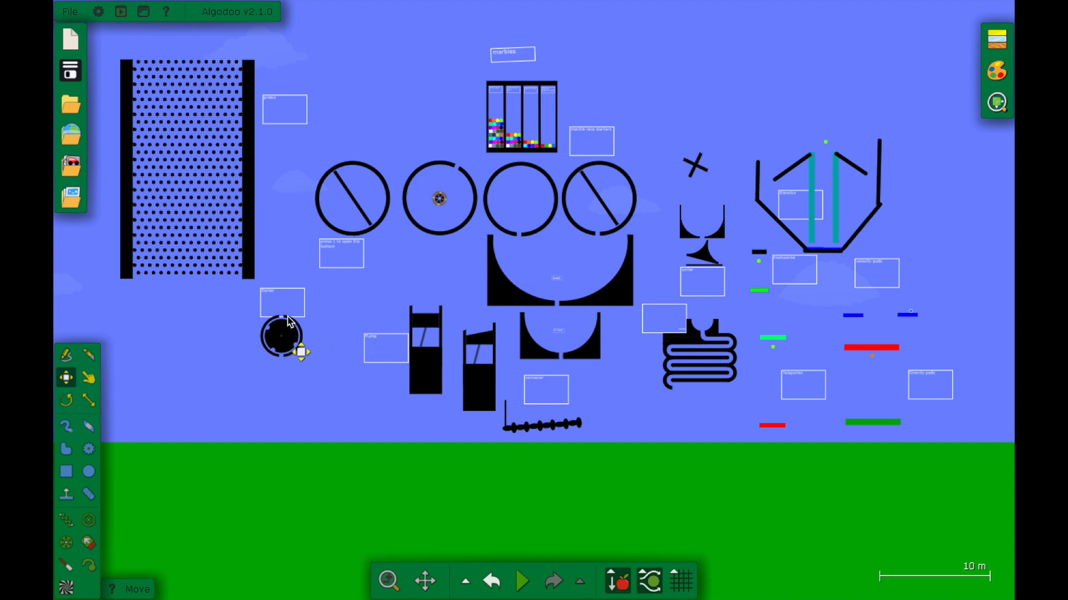
pyautogui.moveTo(722, 340)
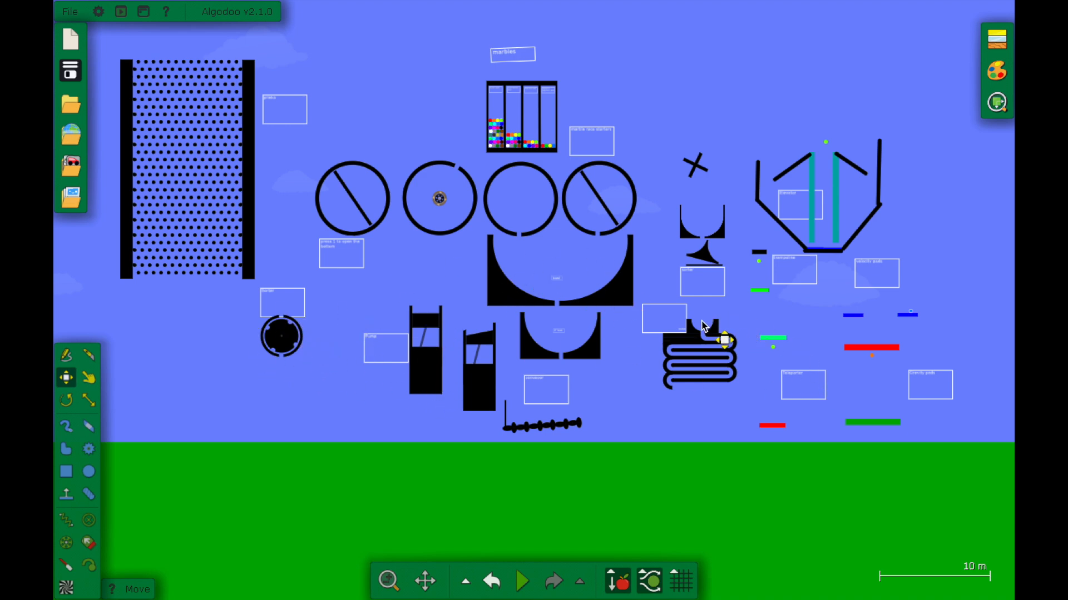
pyautogui.moveTo(760, 262)
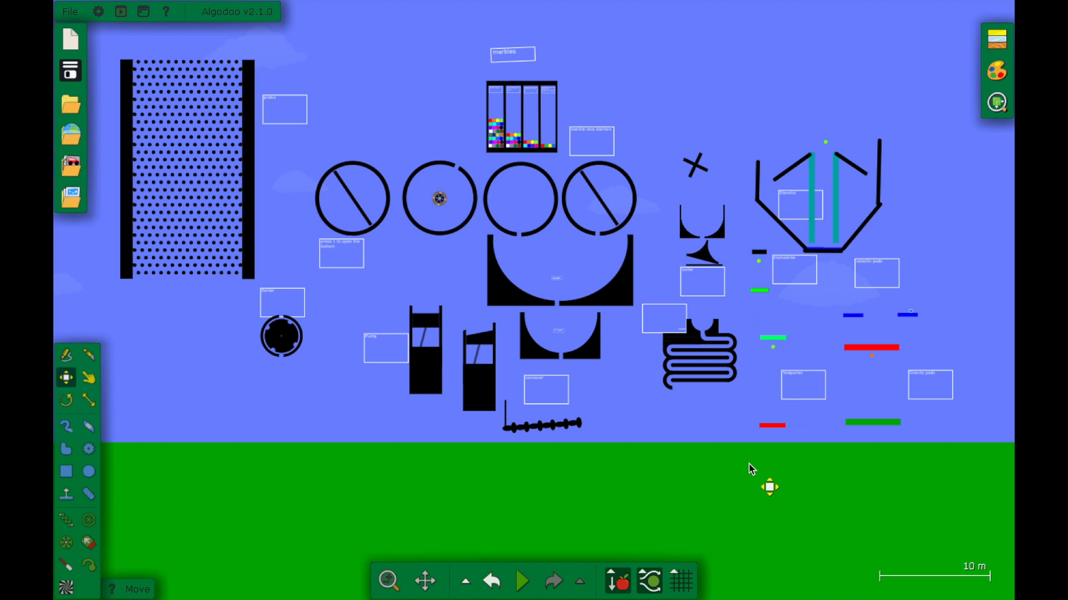
pyautogui.moveTo(874, 279)
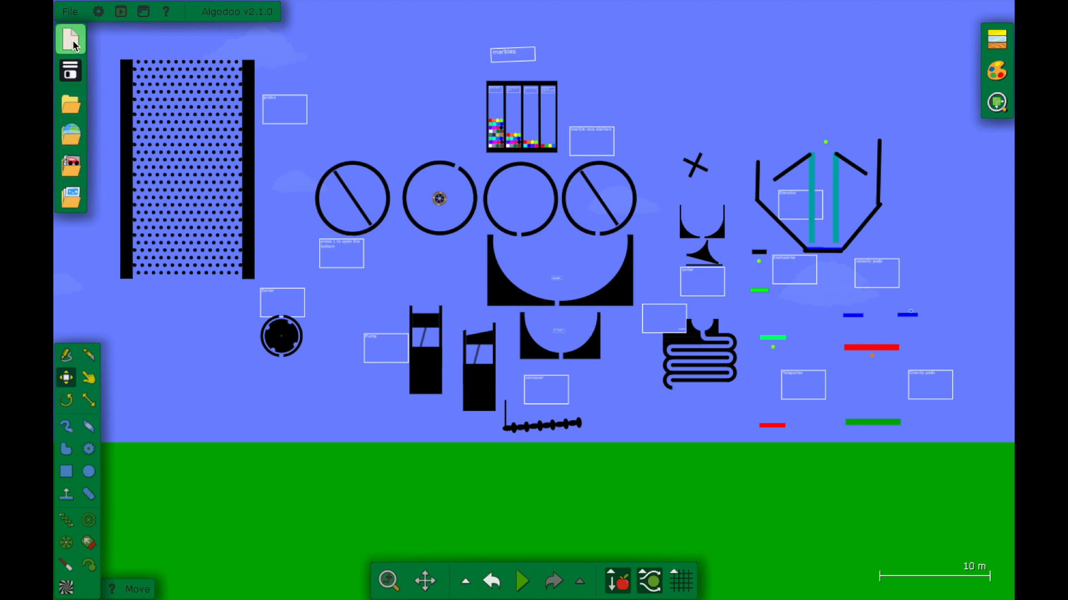
# Create a new scene with the Default palette and select the Circle tool, closing the appearance panel
pyautogui.click(69, 39)
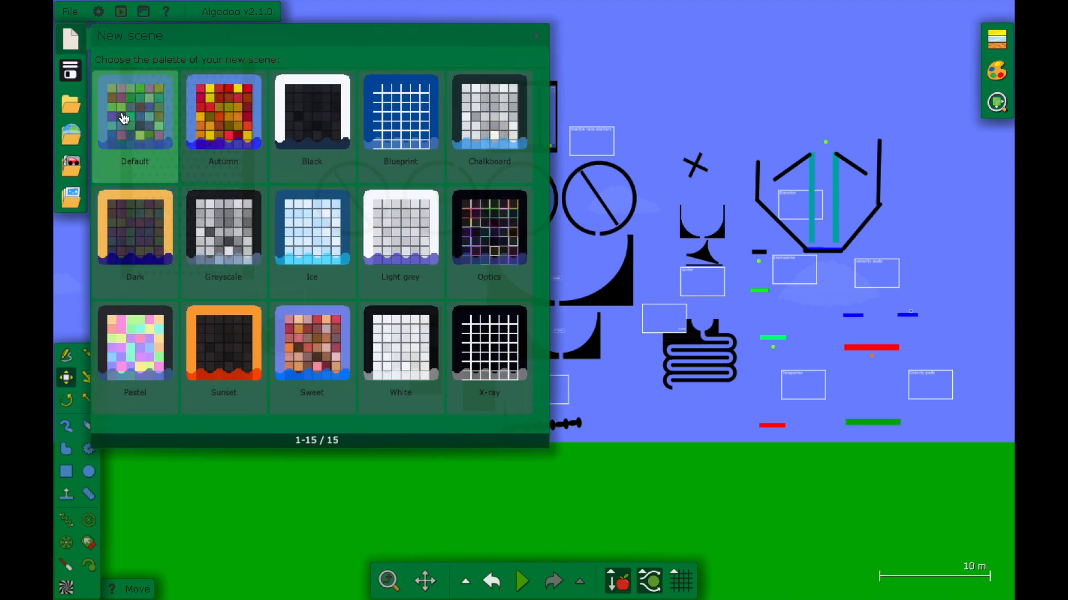
pyautogui.click(134, 113)
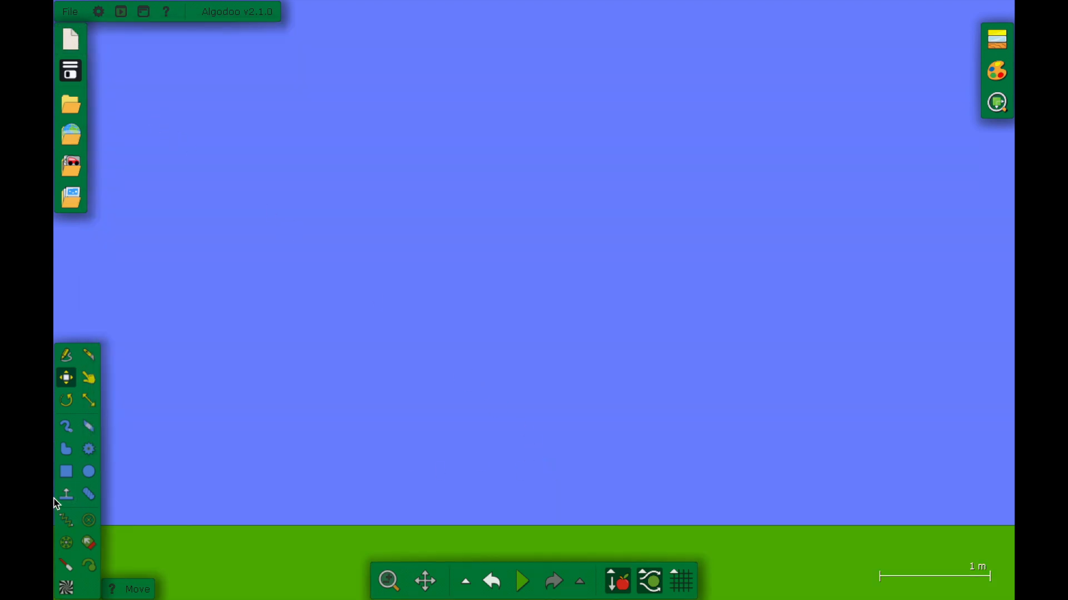
pyautogui.click(89, 472)
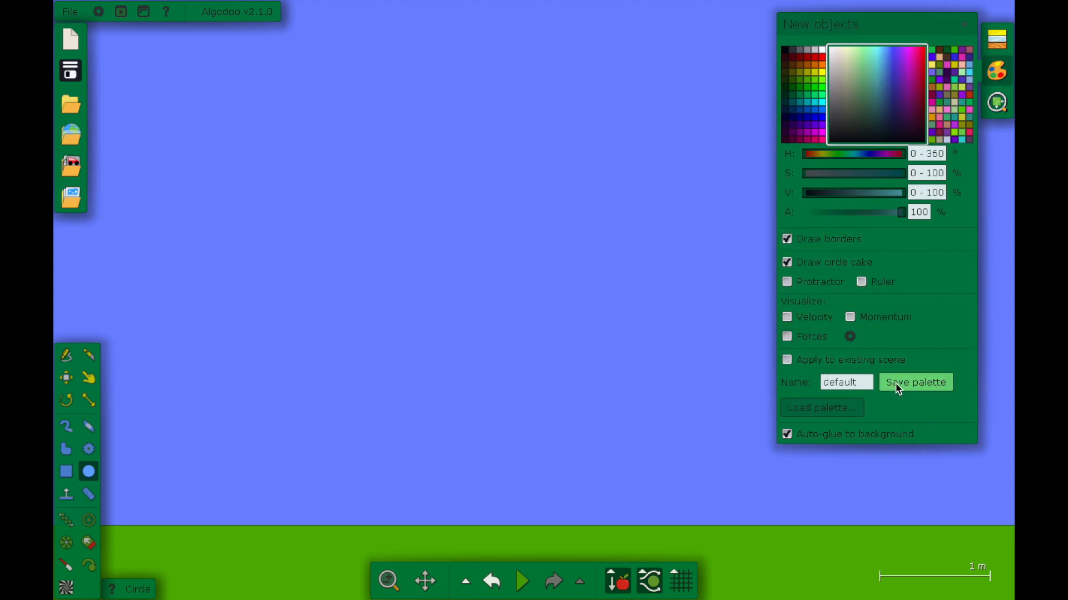
pyautogui.click(524, 262)
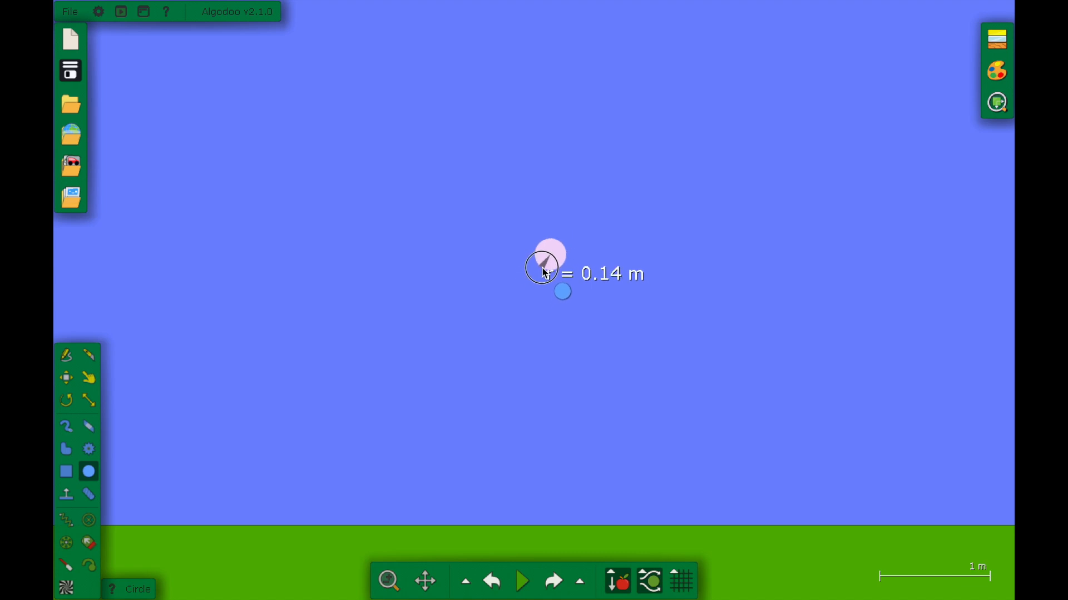
# Place a 0.14 m green circle and run the simulation so it drops onto the grass
pyautogui.click(71, 103)
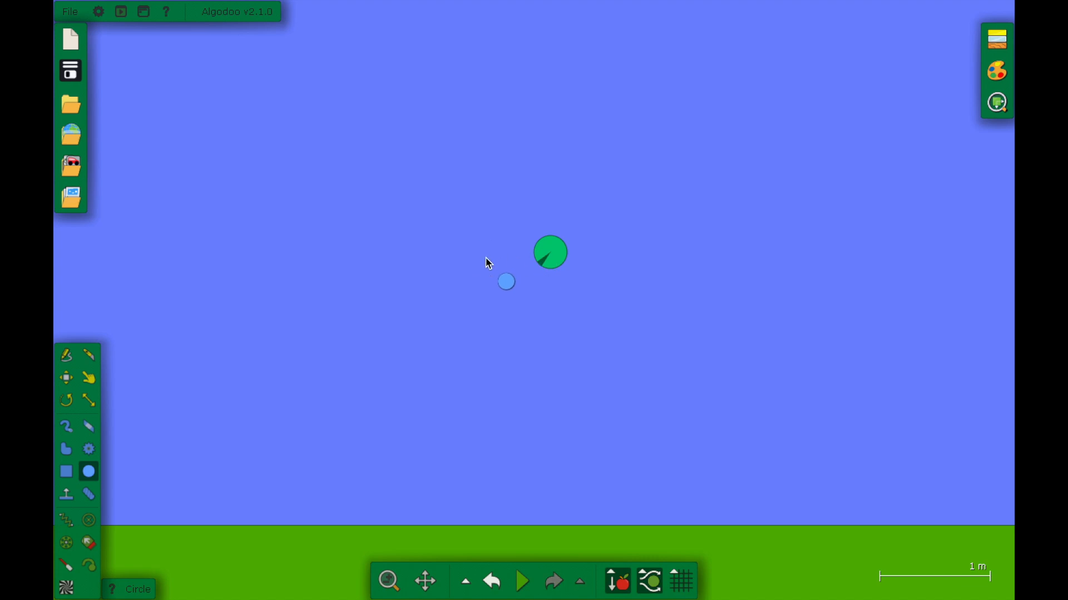
pyautogui.click(523, 580)
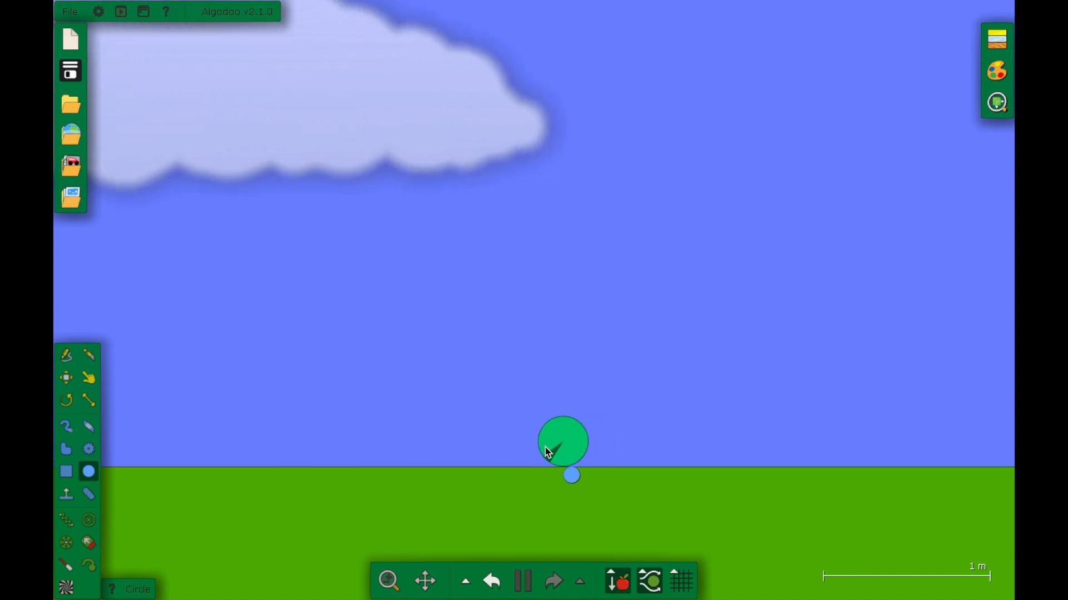
# In the marble's Appearance settings turn off its outline and rotation wedge marker
pyautogui.rightClick(563, 442)
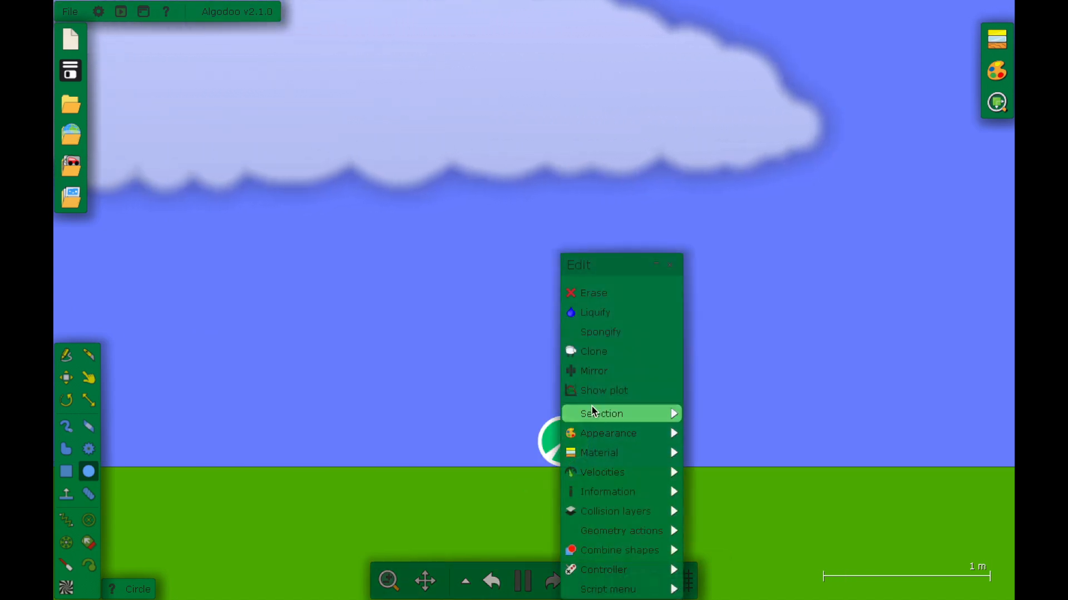
pyautogui.click(608, 432)
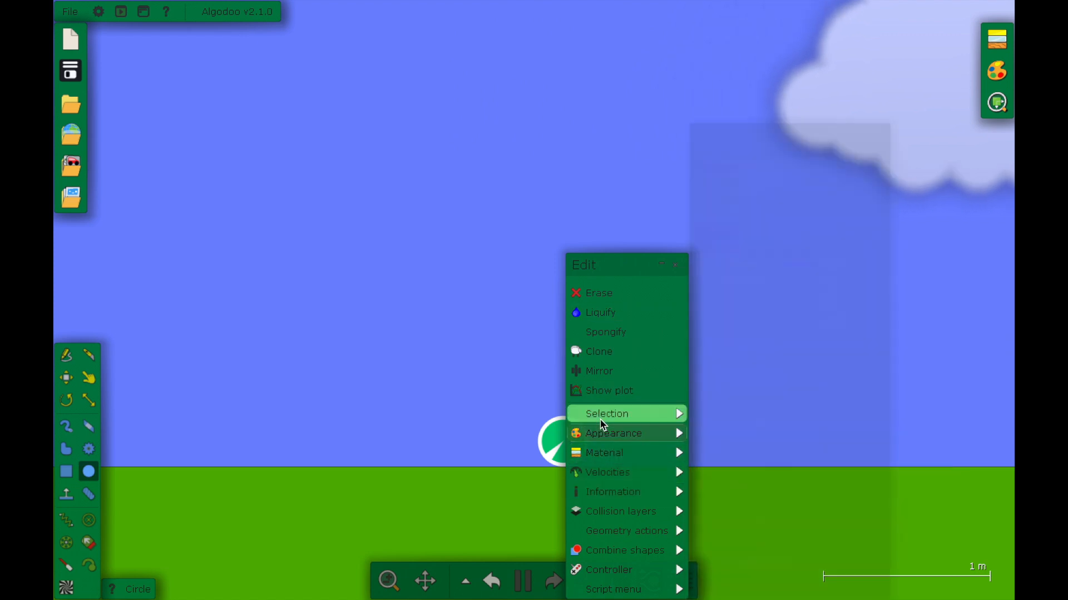
pyautogui.moveTo(606, 414)
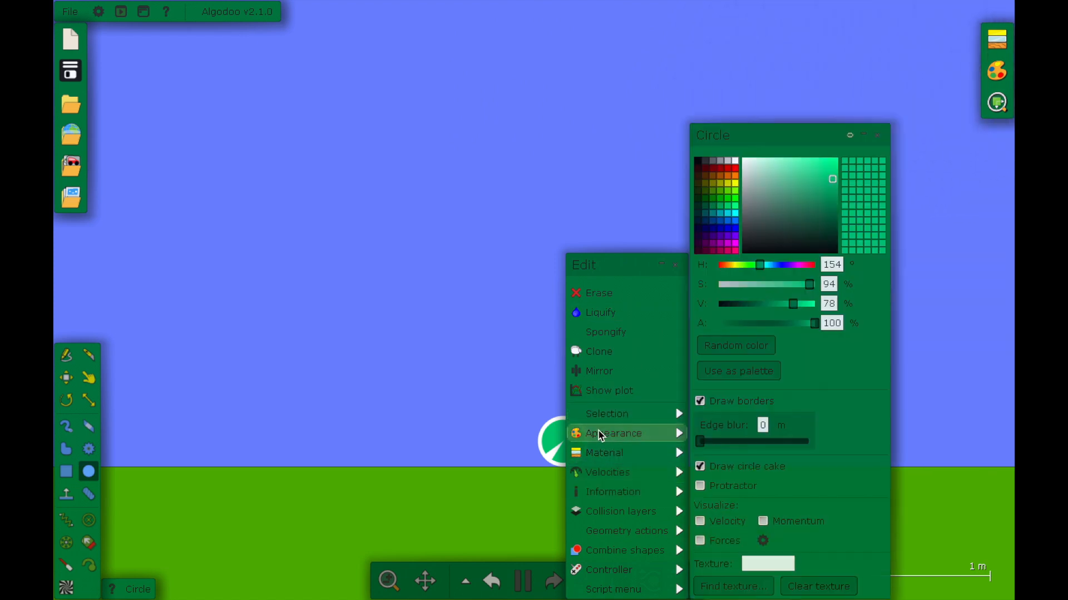
pyautogui.moveTo(671, 439)
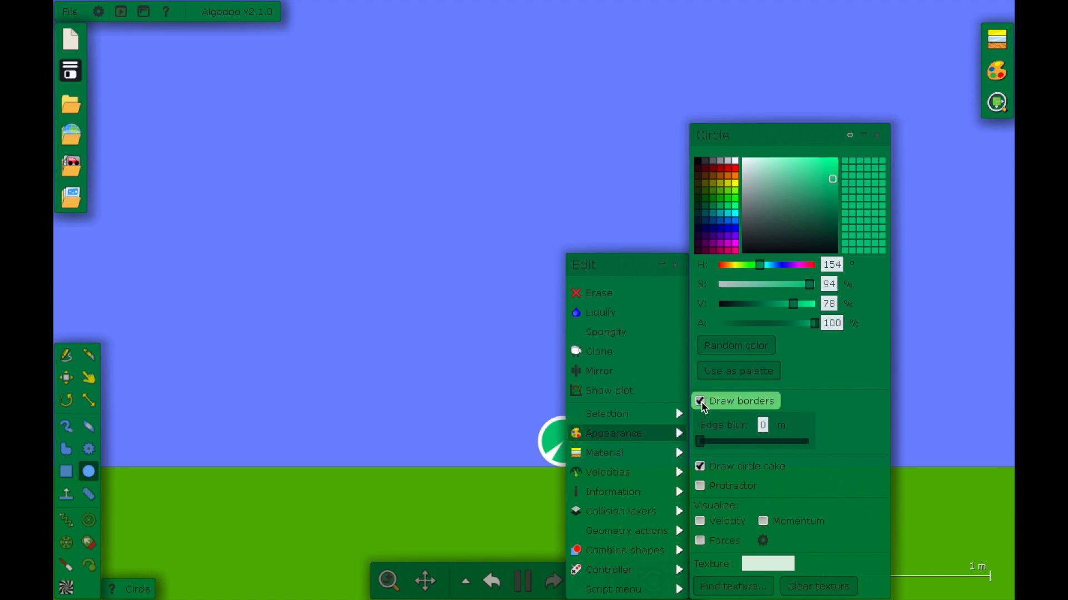
pyautogui.click(698, 402)
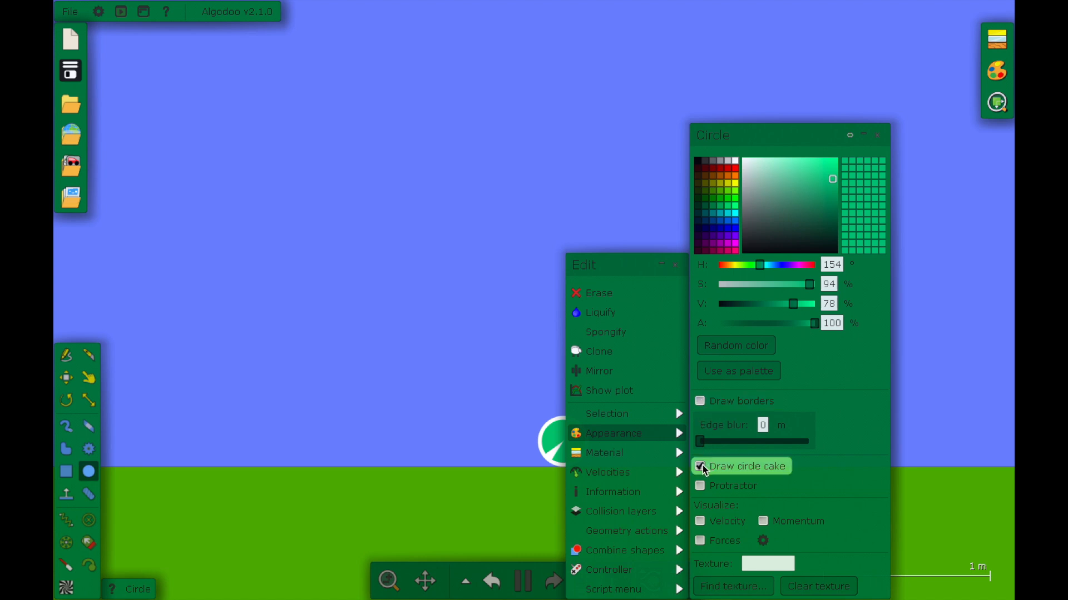
pyautogui.click(699, 466)
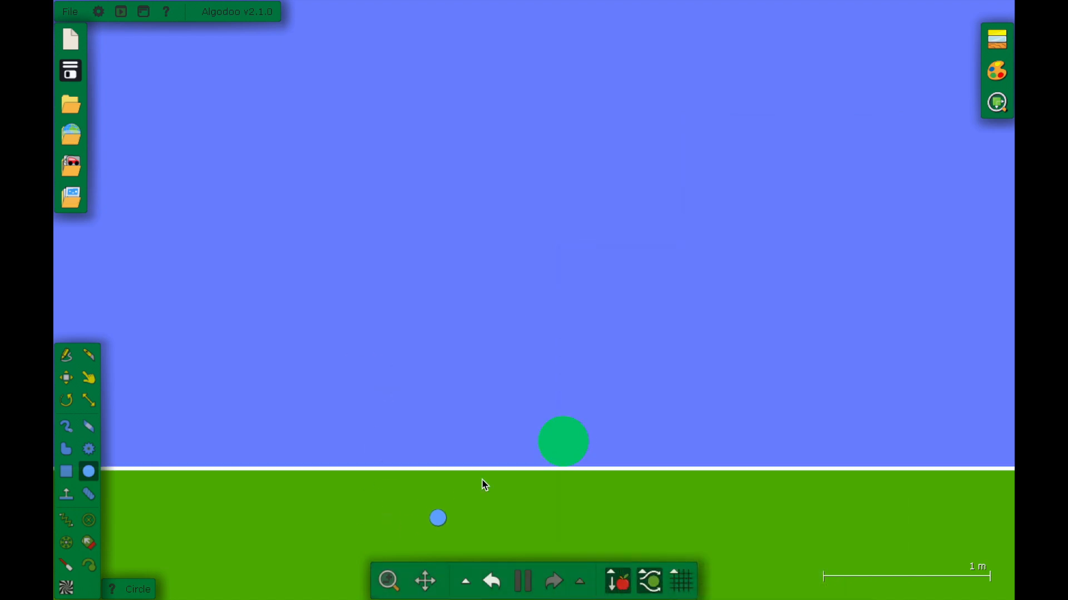
pyautogui.rightClick(563, 442)
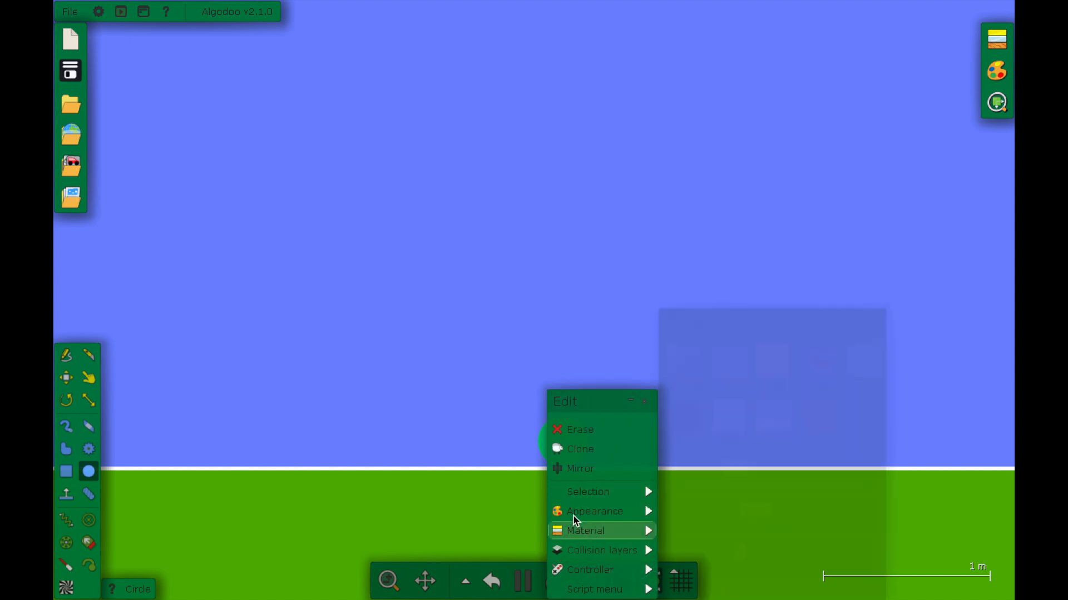
pyautogui.click(594, 512)
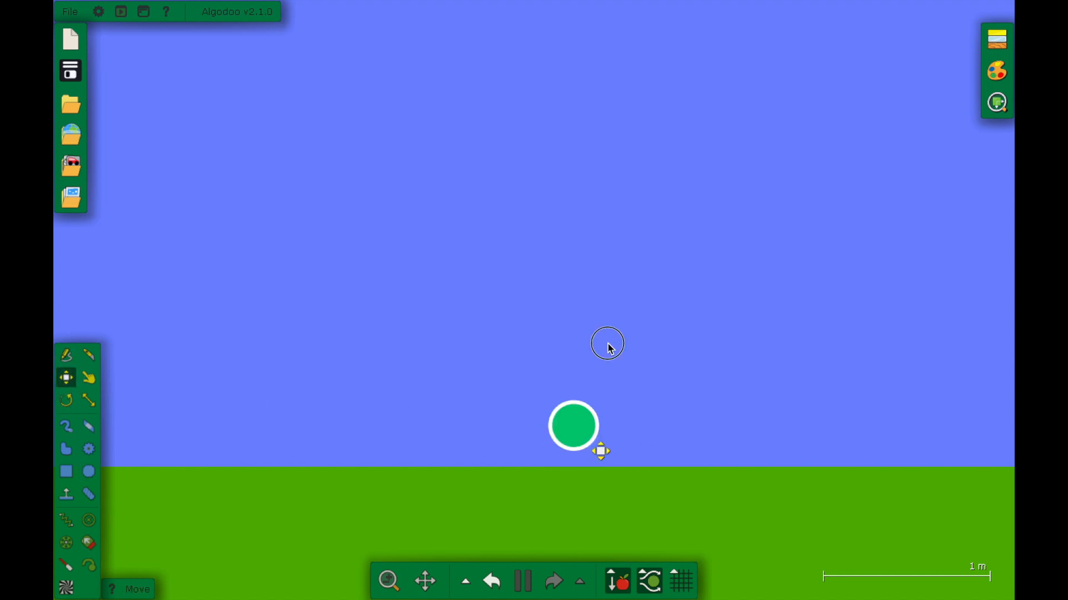
pyautogui.moveTo(574, 426); pyautogui.dragTo(549, 103)
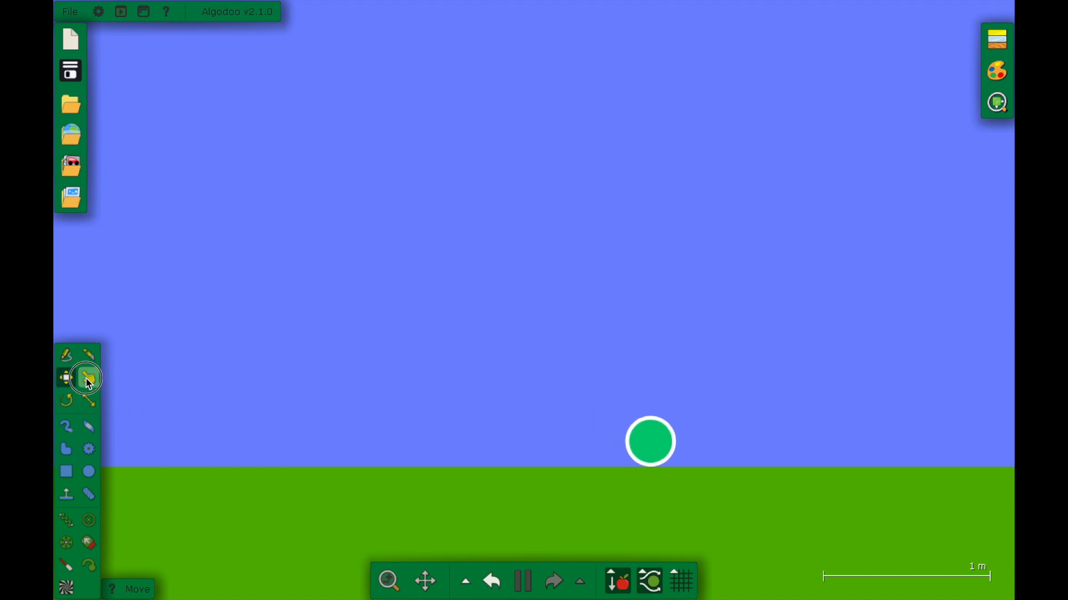
pyautogui.click(88, 378)
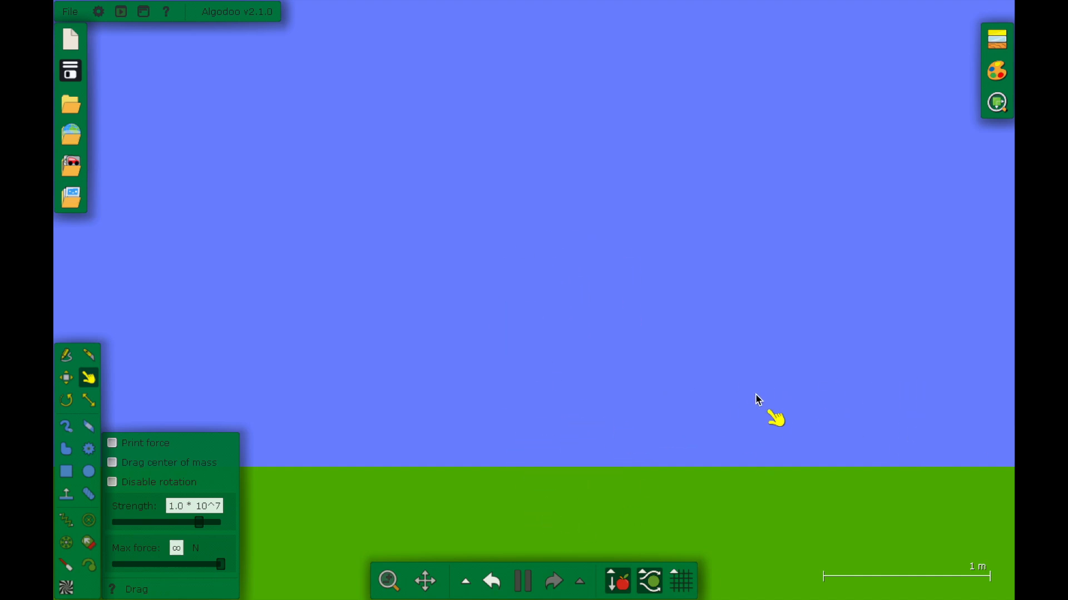
pyautogui.click(522, 581)
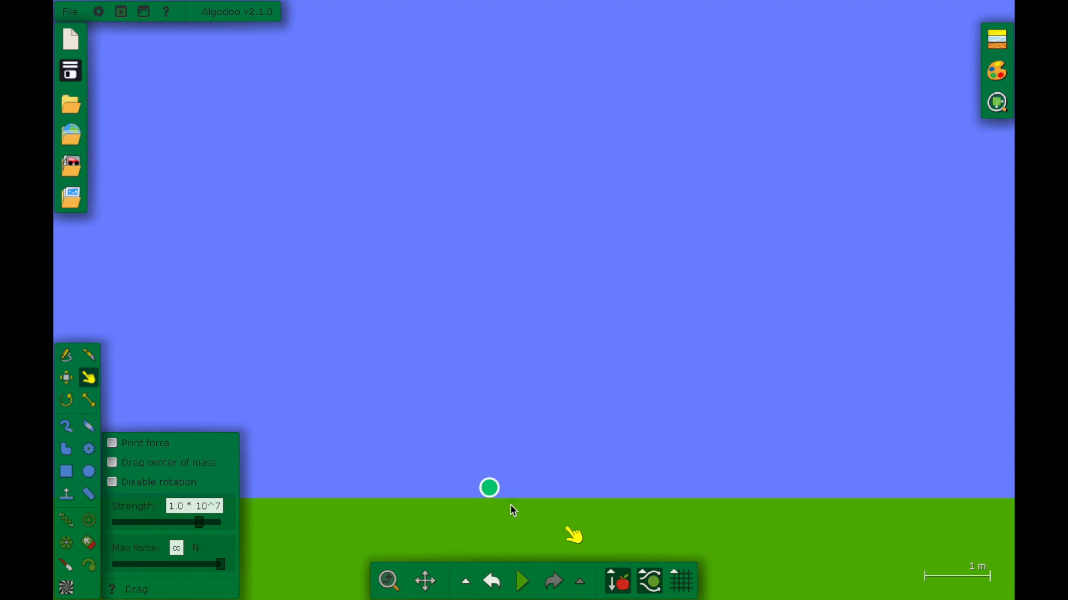
pyautogui.rightClick(489, 488)
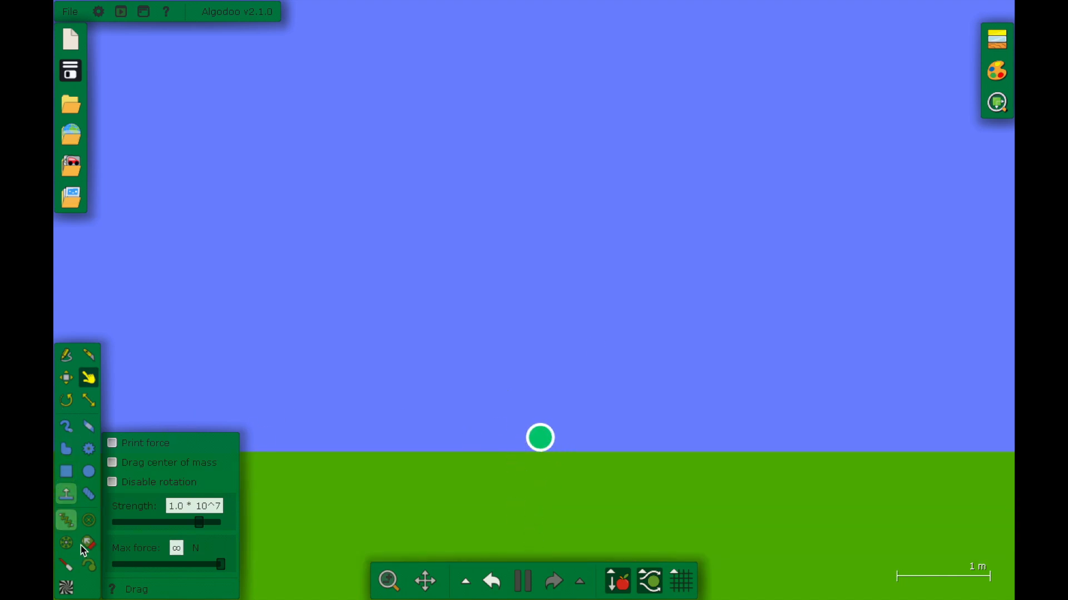
# Recolour the green circle red and reopen its edit options with the Move tool
pyautogui.rightClick(540, 439)
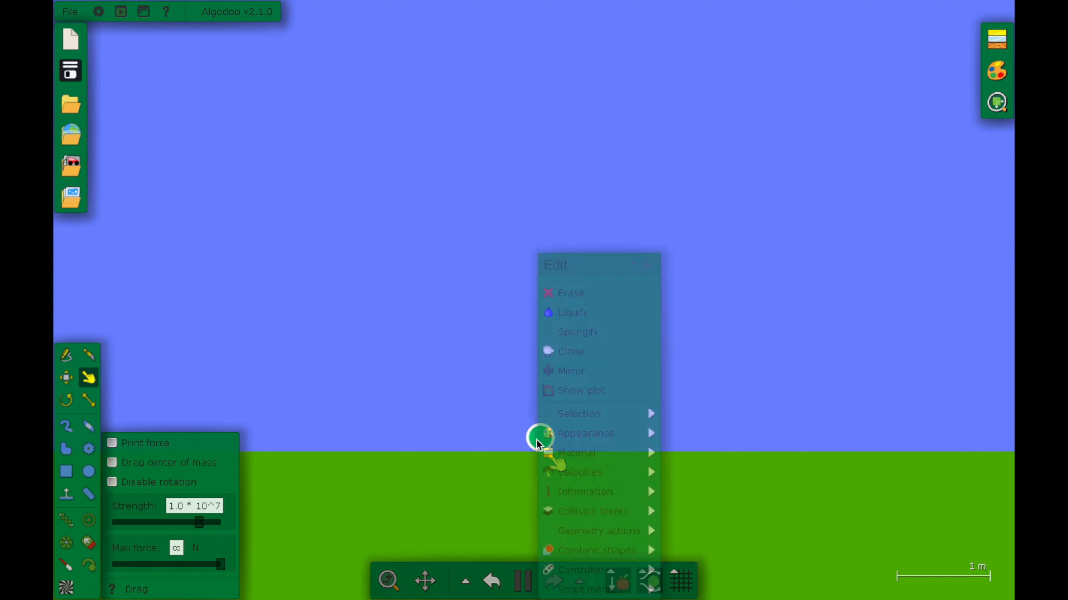
pyautogui.click(585, 433)
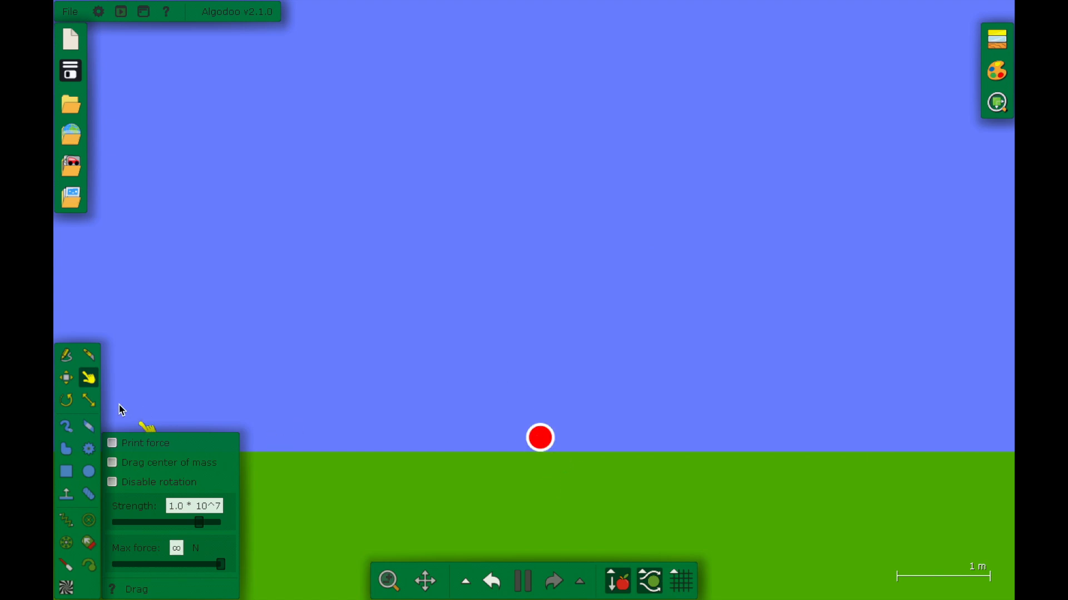
pyautogui.click(66, 378)
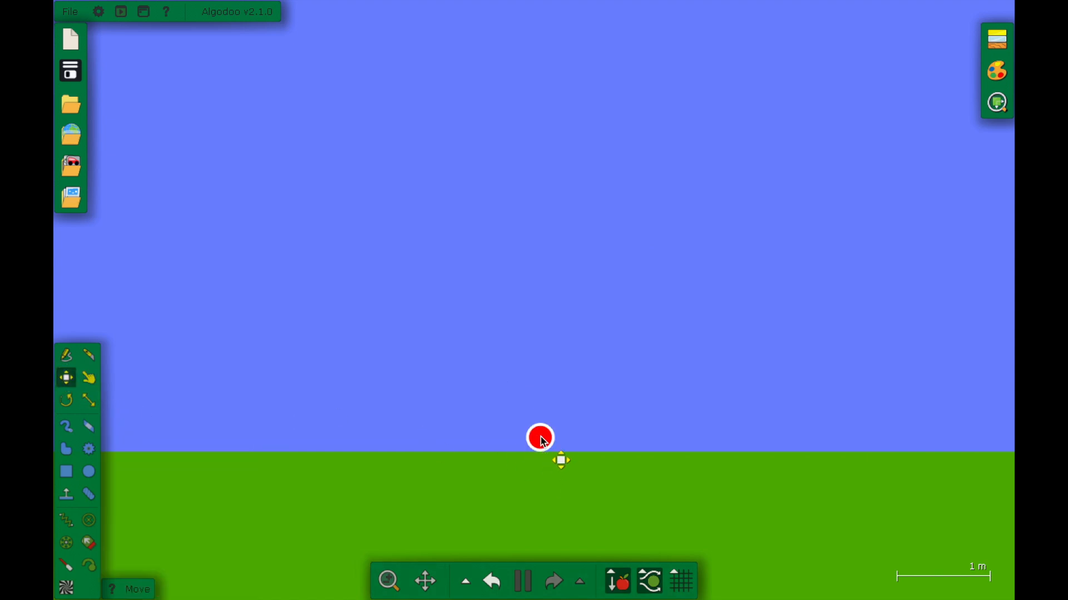
pyautogui.rightClick(539, 438)
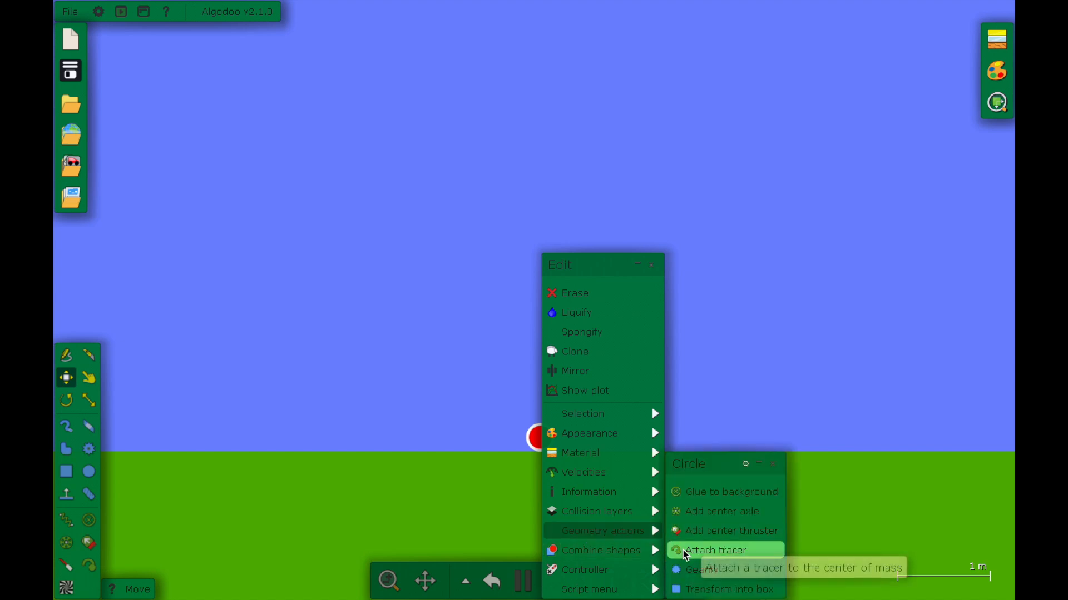
# Attach a tracer to the red circle and swing it through the sky to draw a trail
pyautogui.click(715, 551)
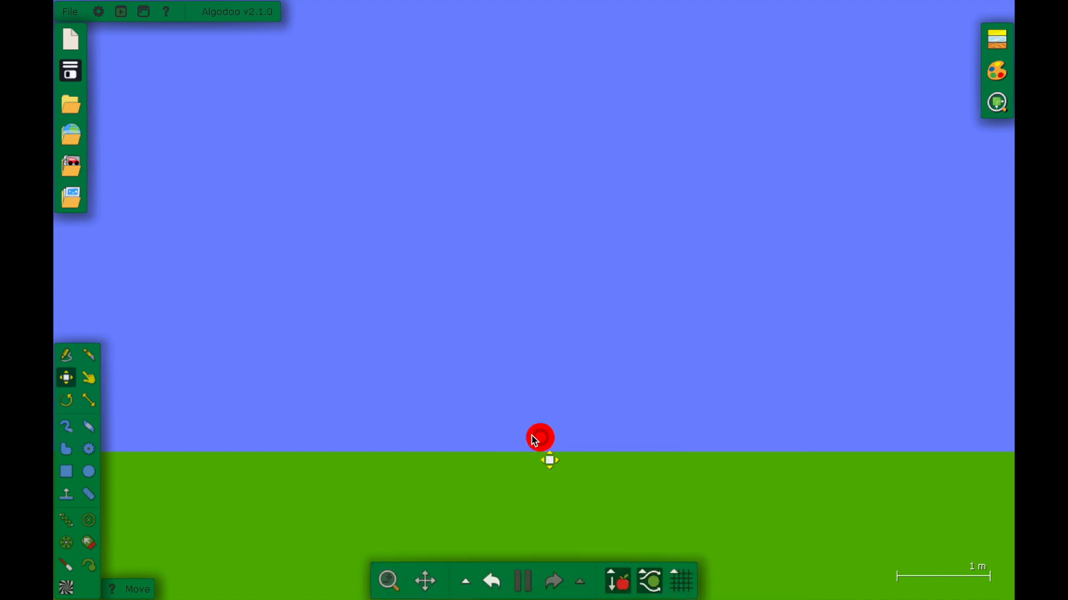
pyautogui.moveTo(541, 439); pyautogui.dragTo(343, 224)
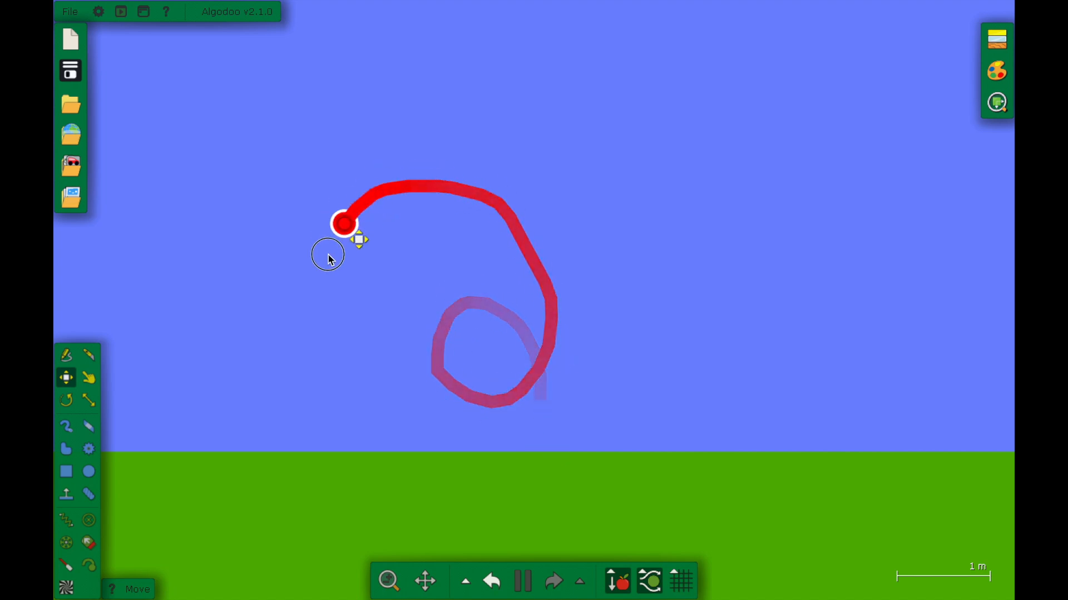
pyautogui.moveTo(343, 225); pyautogui.dragTo(507, 429)
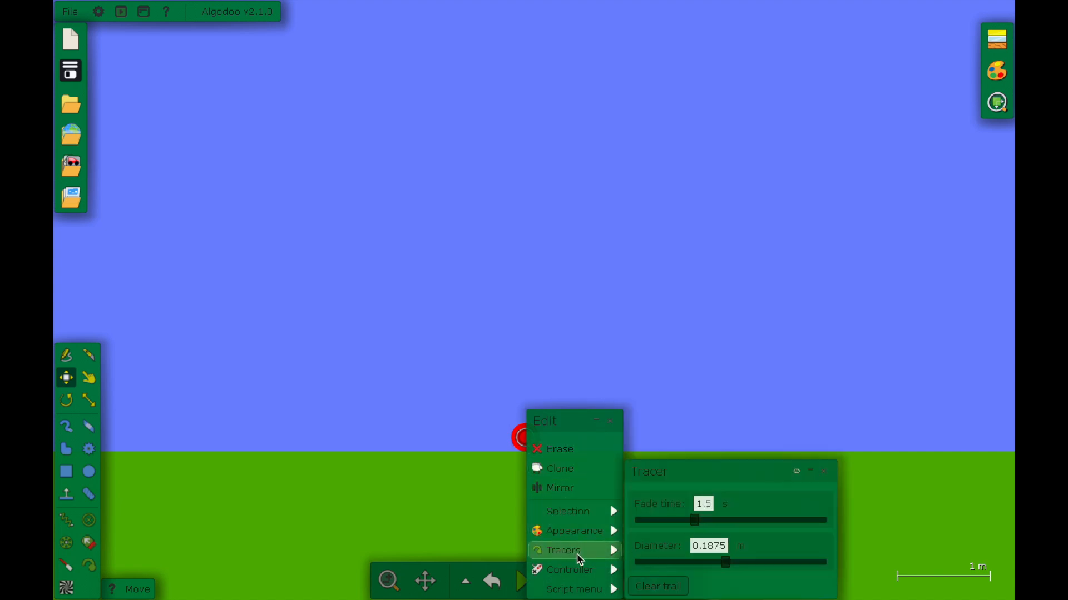
# Shorten the tracer's fade time to about 0.13 s and lift the marble to test the trail
pyautogui.moveTo(693, 520); pyautogui.dragTo(663, 521)
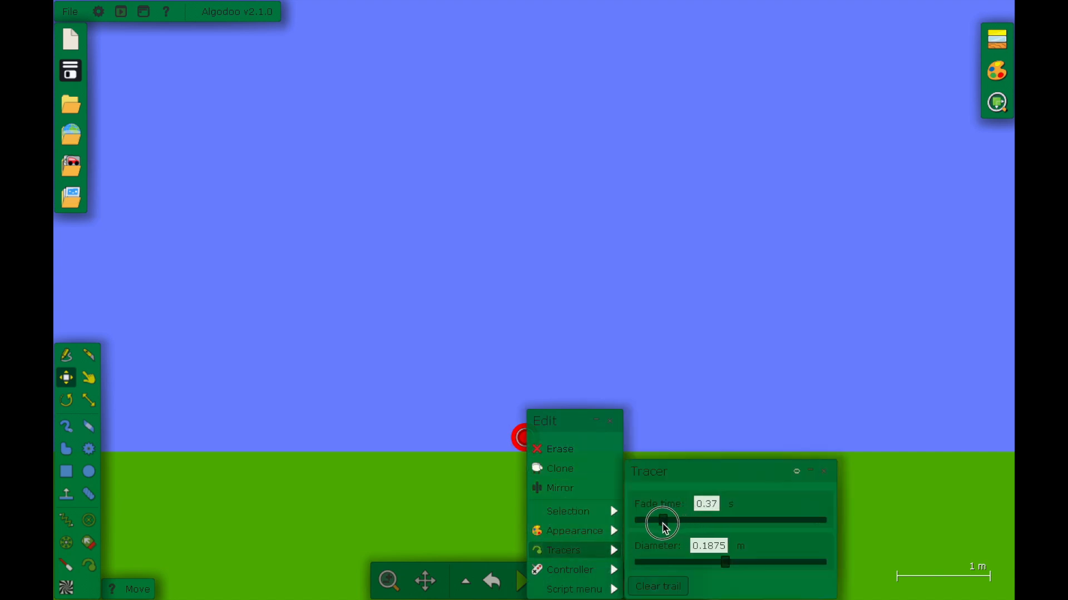
pyautogui.moveTo(664, 523); pyautogui.dragTo(654, 523)
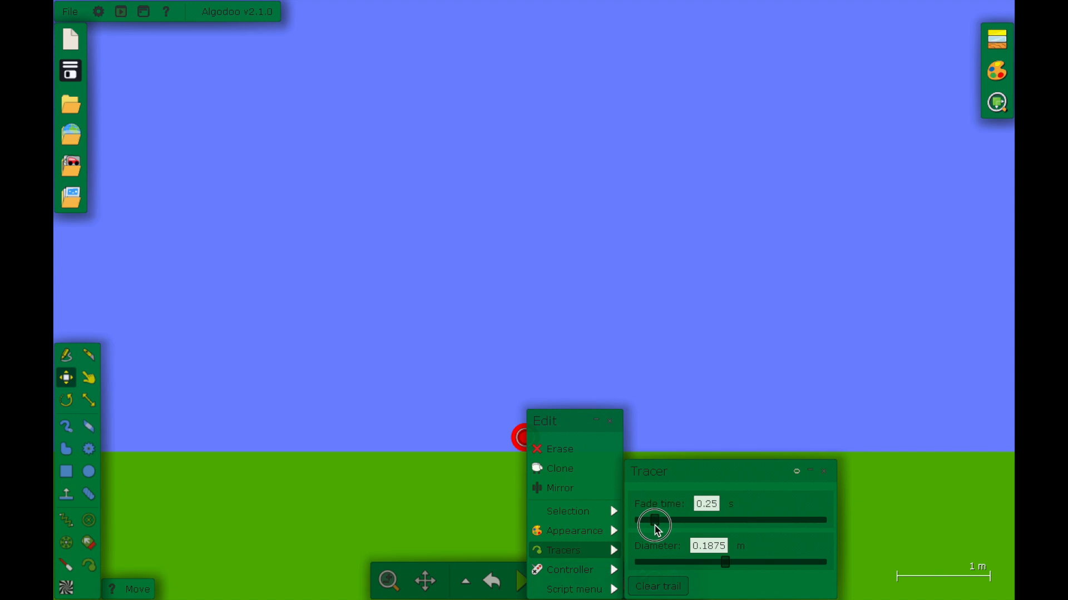
pyautogui.moveTo(654, 524); pyautogui.dragTo(647, 524)
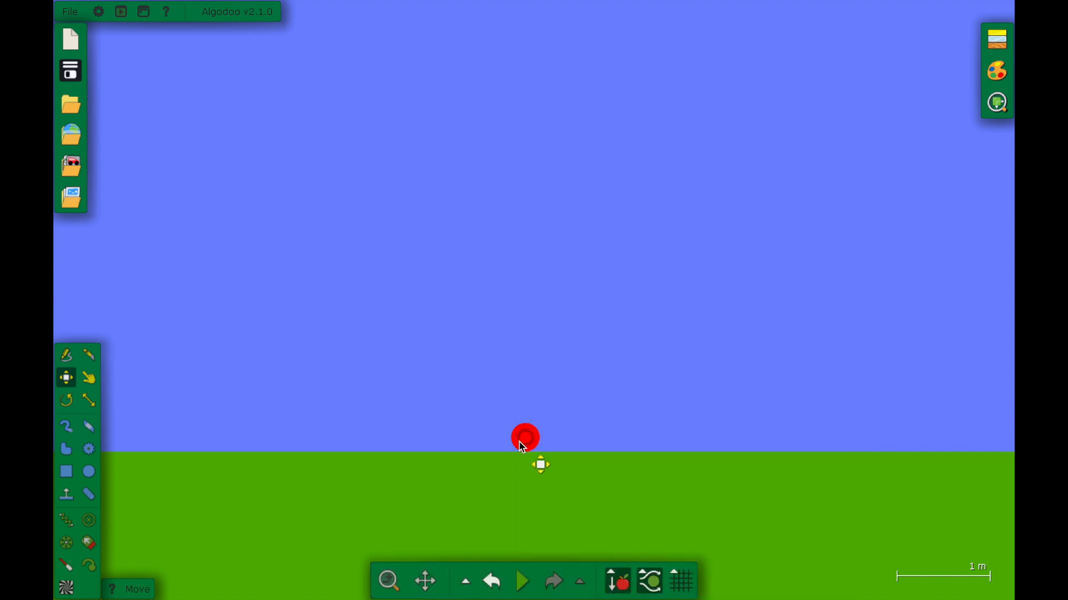
pyautogui.click(523, 581)
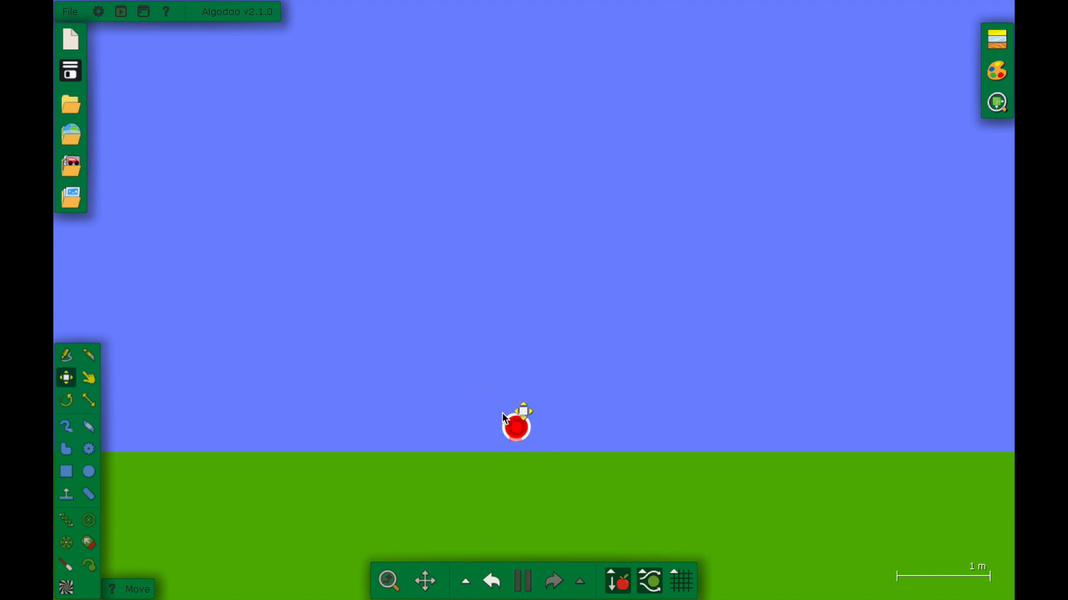
pyautogui.moveTo(515, 426); pyautogui.dragTo(506, 360)
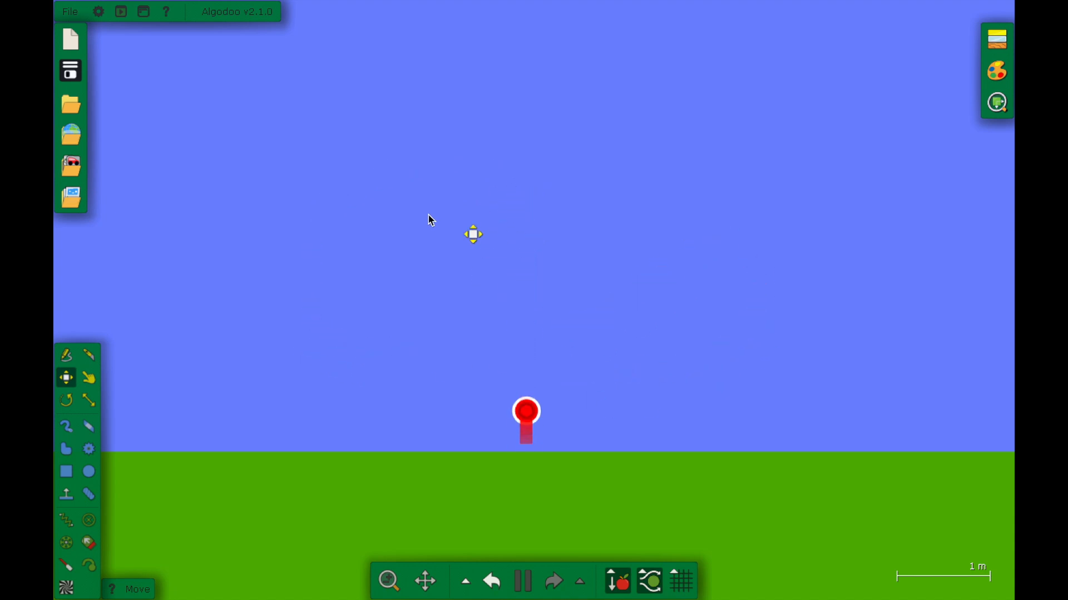
pyautogui.moveTo(526, 413); pyautogui.dragTo(531, 437)
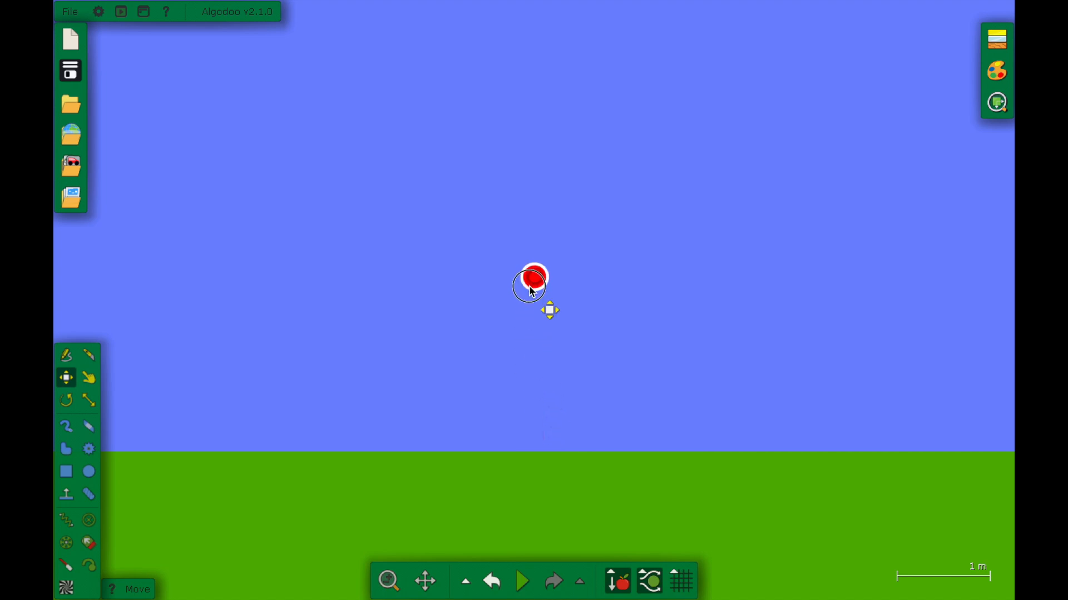
# Drop the marble a few more times, then pause the simulation with it resting on the grass
pyautogui.click(522, 580)
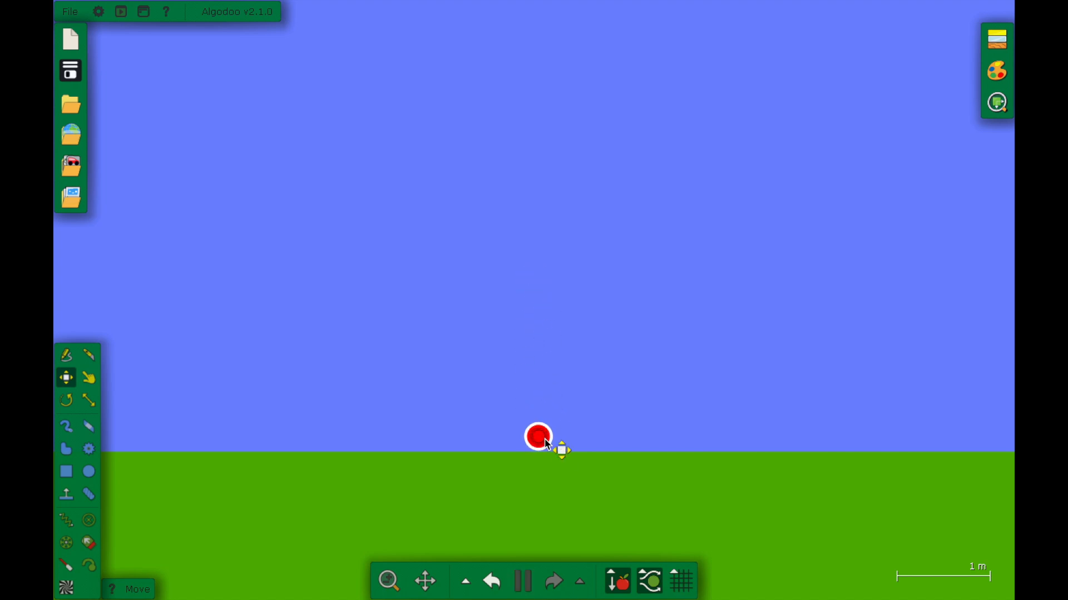
pyautogui.rightClick(539, 436)
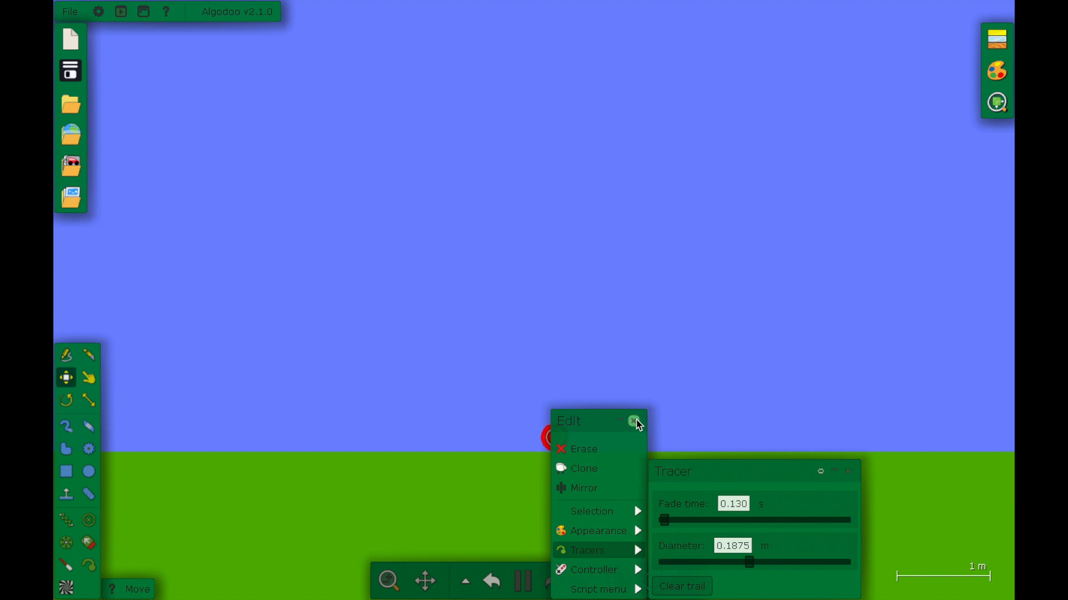
pyautogui.click(635, 420)
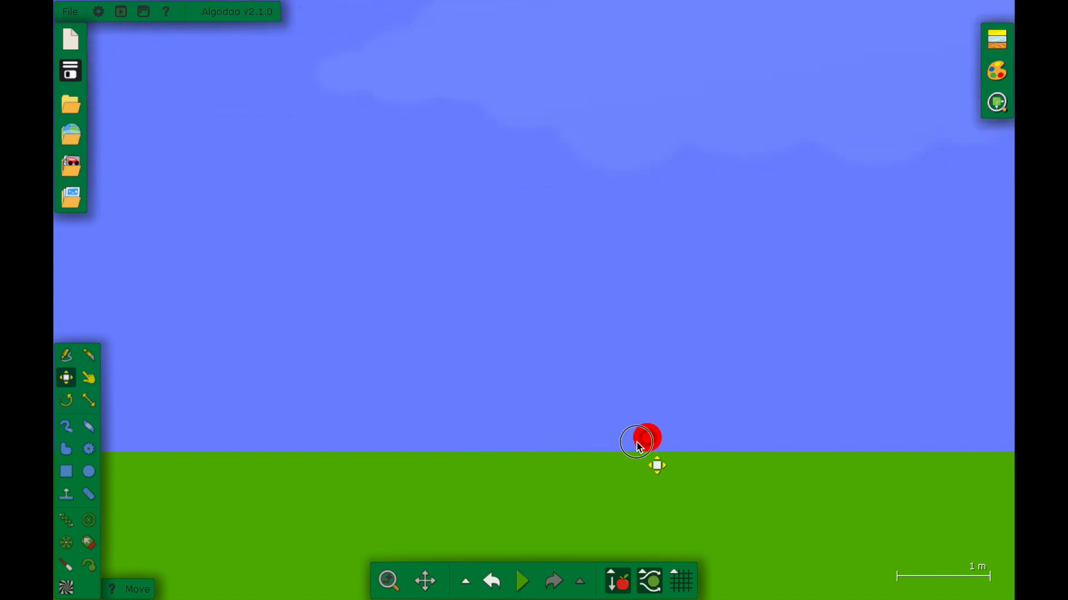
pyautogui.click(522, 580)
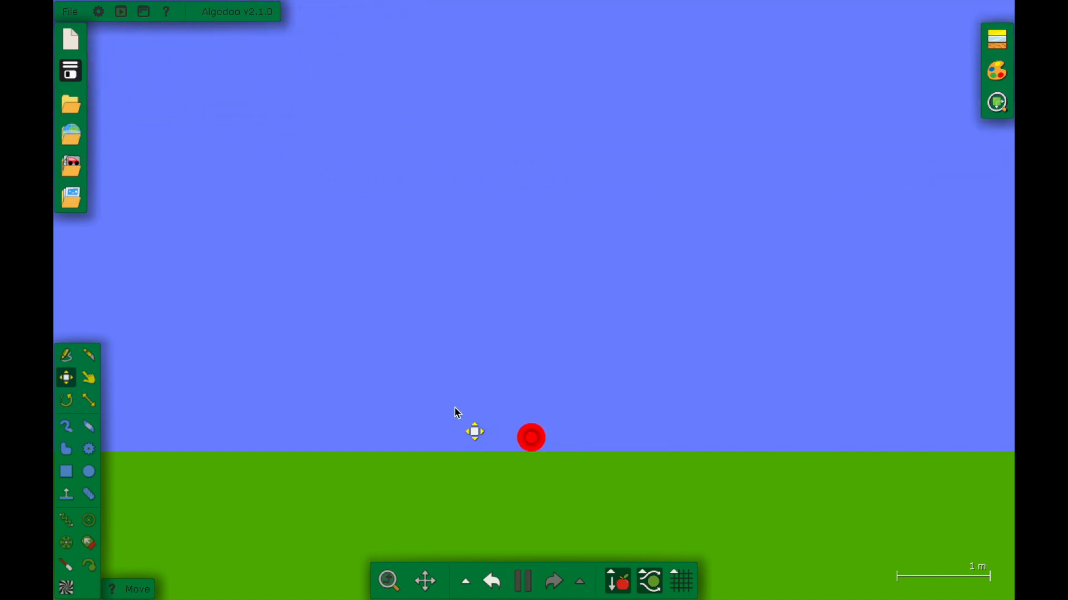
pyautogui.click(522, 581)
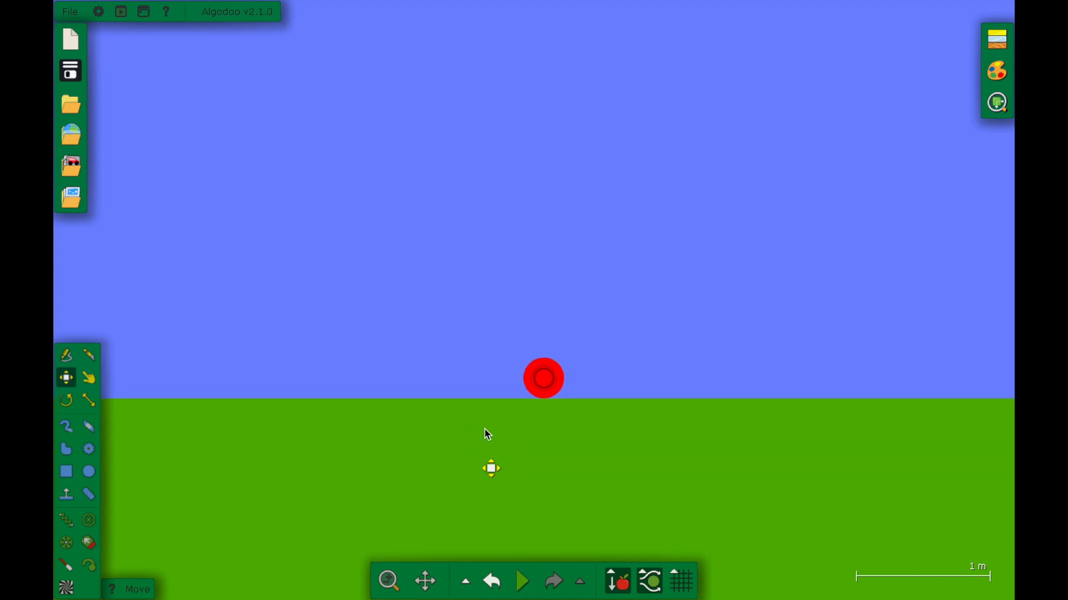
# Raise the tracer diameter to about 0.22 m in the Tracers panel
pyautogui.rightClick(543, 378)
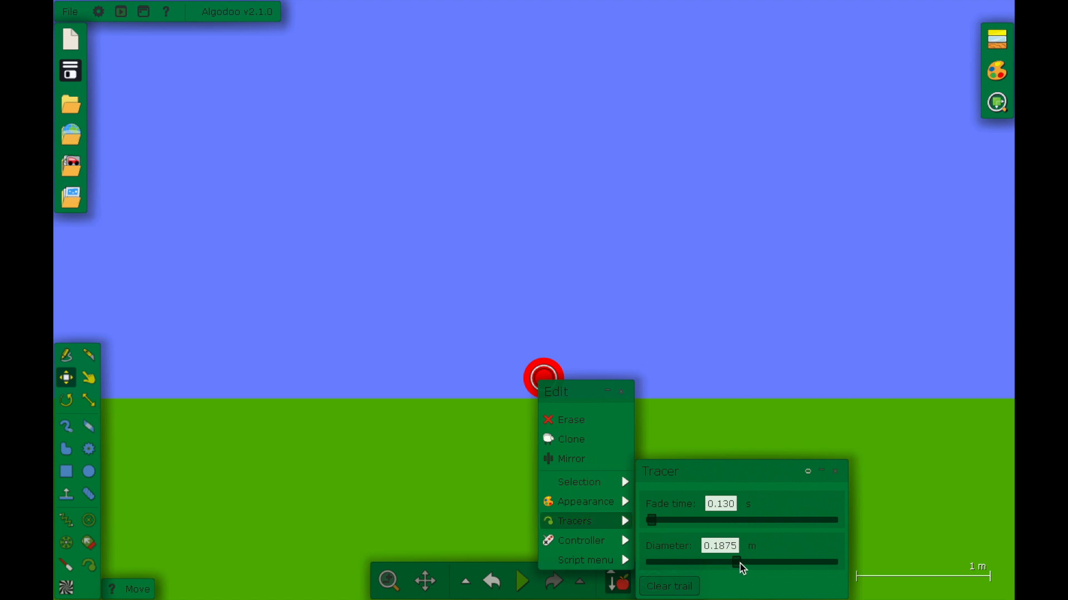
pyautogui.moveTo(734, 562); pyautogui.dragTo(740, 562)
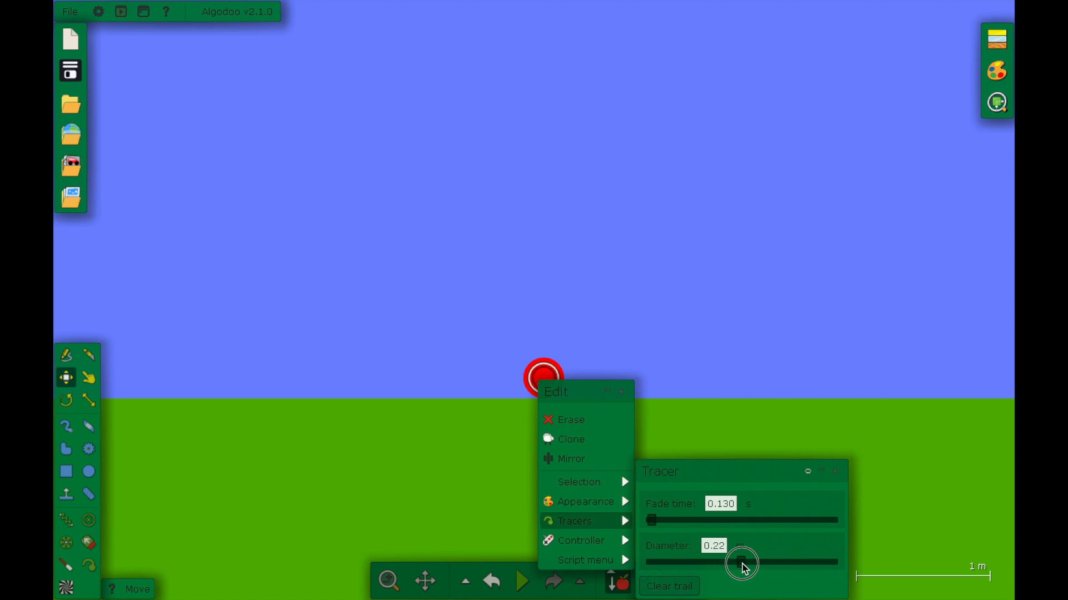
pyautogui.moveTo(741, 563); pyautogui.dragTo(744, 562)
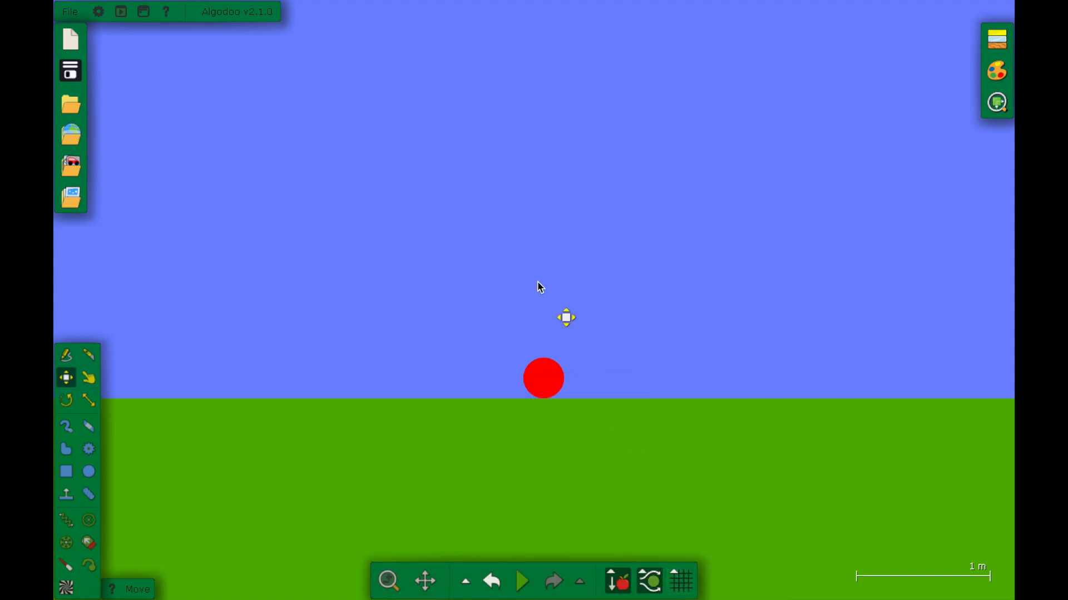
# Lift the red marble into the sky and run the simulation to watch its tracer as it falls
pyautogui.click(523, 580)
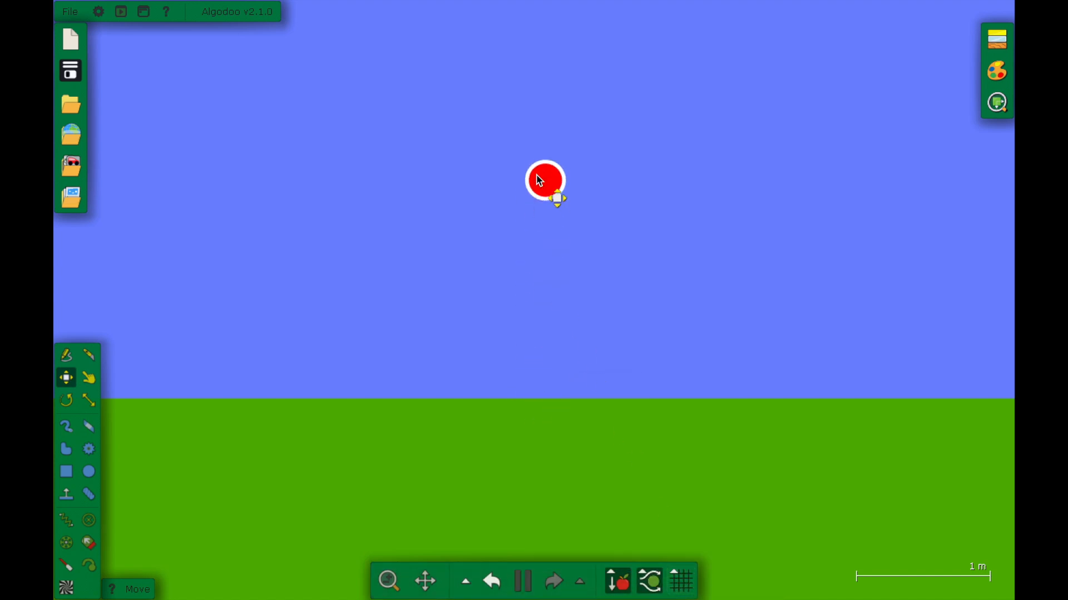
pyautogui.moveTo(545, 180); pyautogui.dragTo(533, 378)
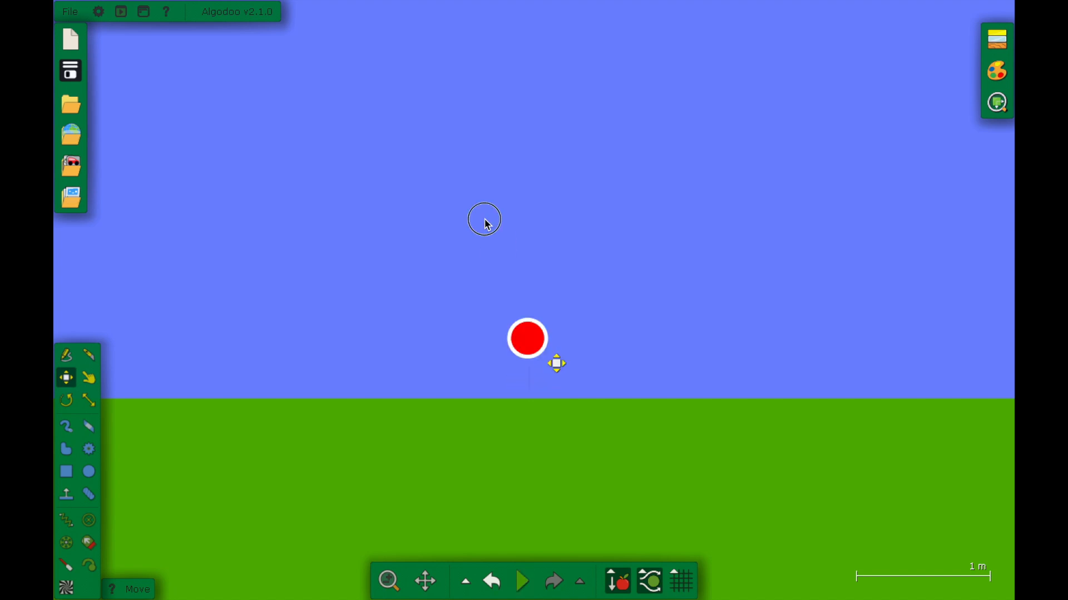
pyautogui.moveTo(527, 338); pyautogui.dragTo(446, 168)
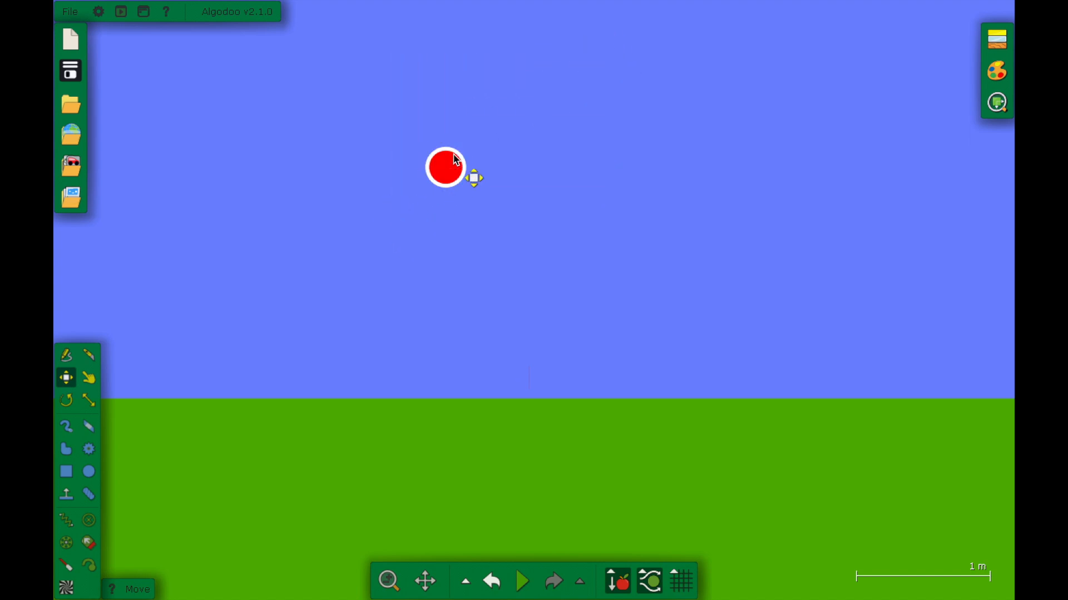
pyautogui.moveTo(444, 167); pyautogui.dragTo(432, 169)
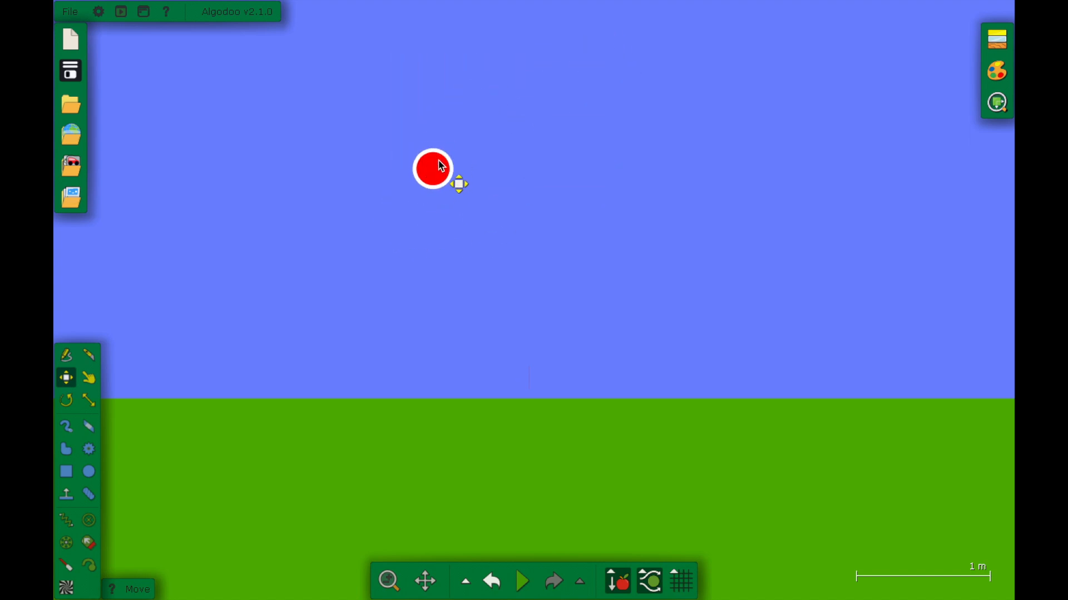
pyautogui.moveTo(433, 167); pyautogui.dragTo(505, 226)
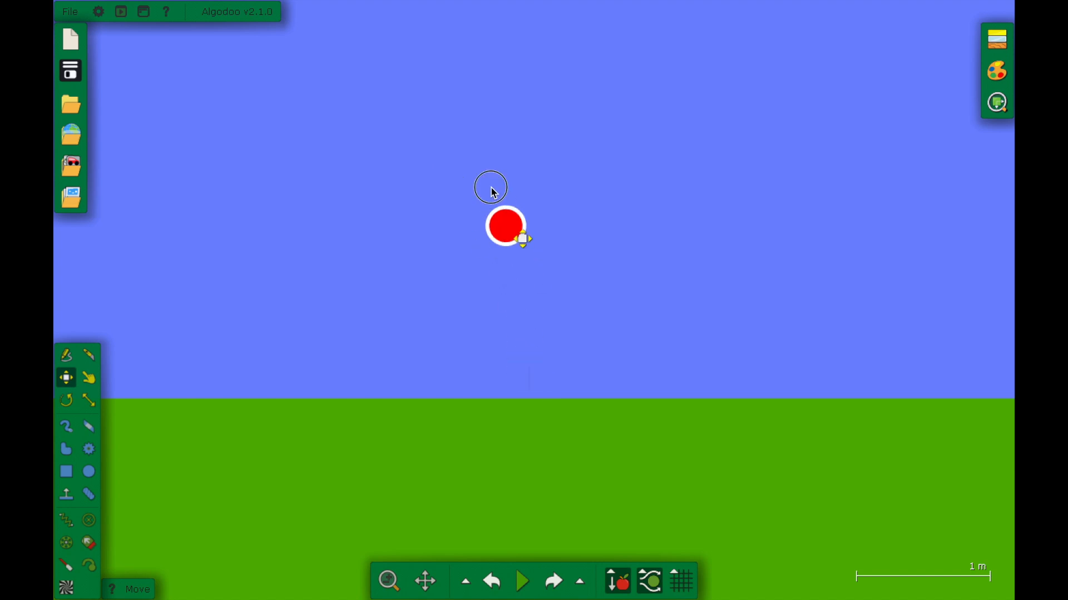
pyautogui.click(521, 580)
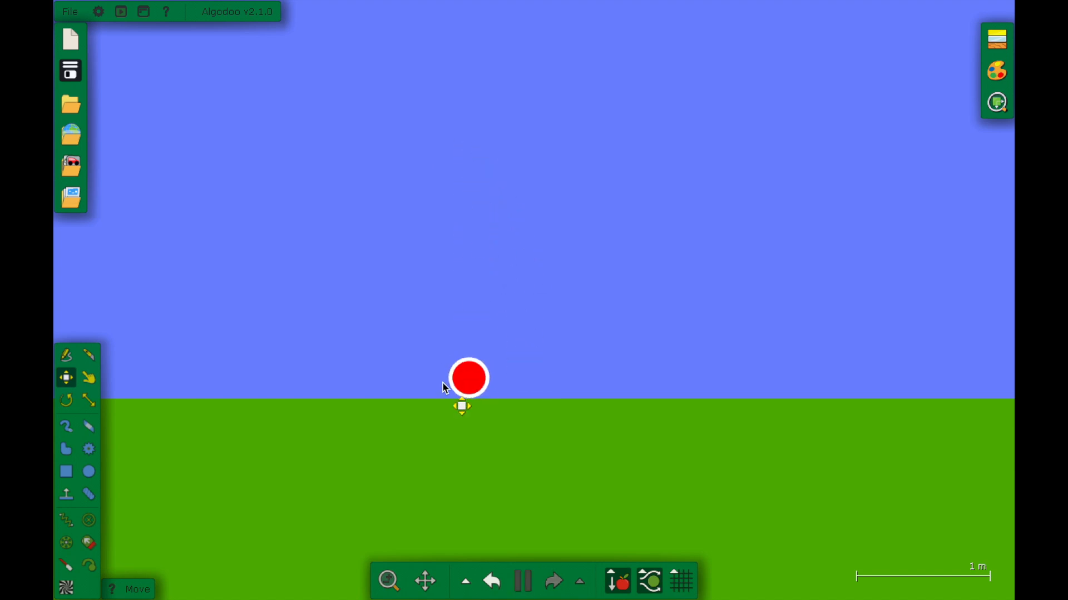
# Lift the marble high again and open its edit options to clone it into eight marbles
pyautogui.moveTo(468, 378); pyautogui.dragTo(472, 129)
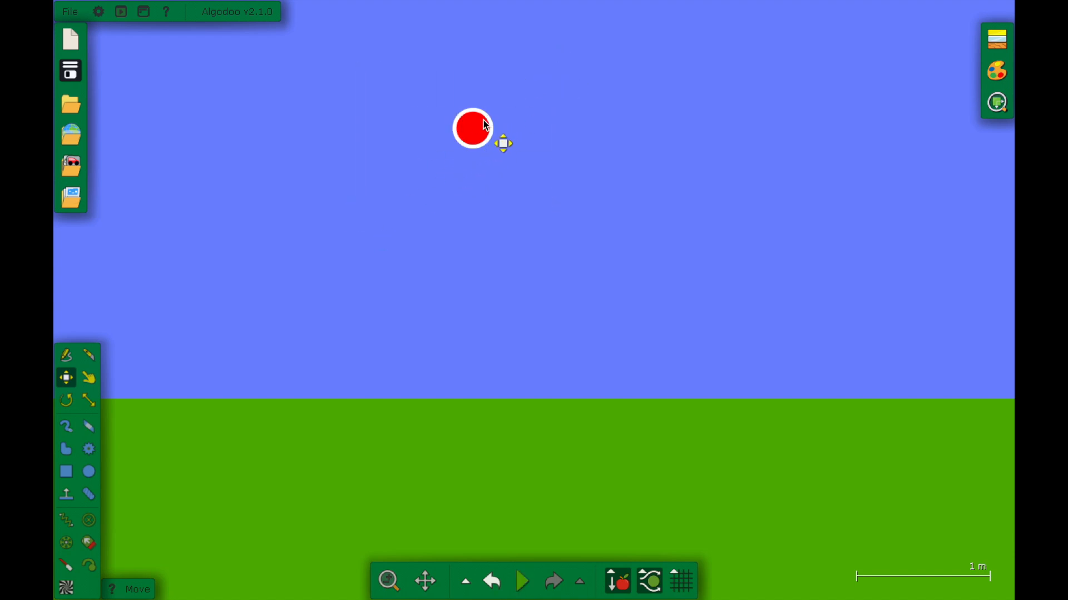
pyautogui.rightClick(471, 128)
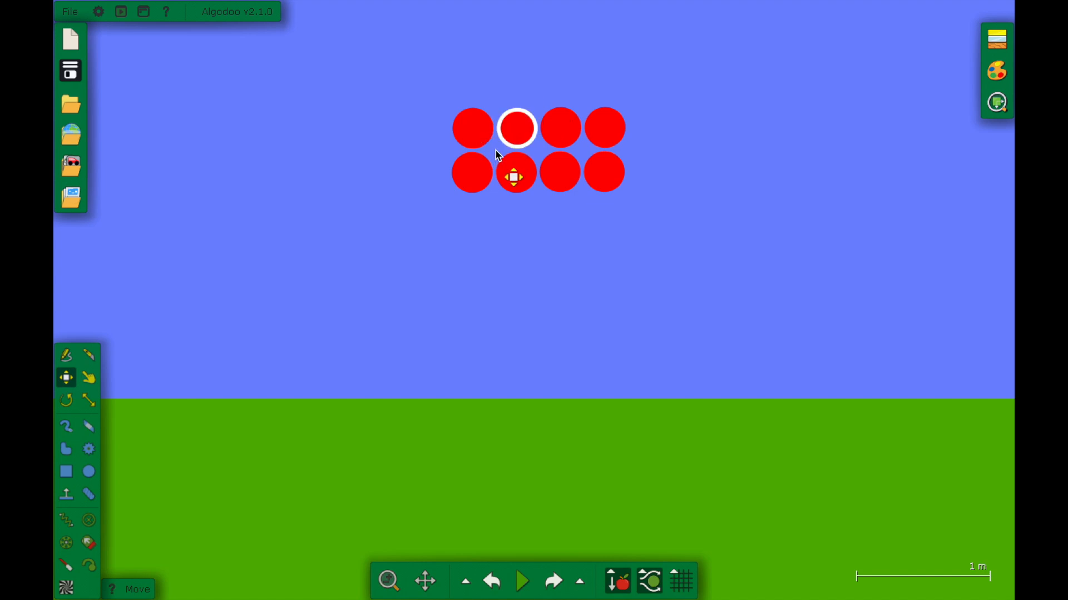
pyautogui.rightClick(515, 176)
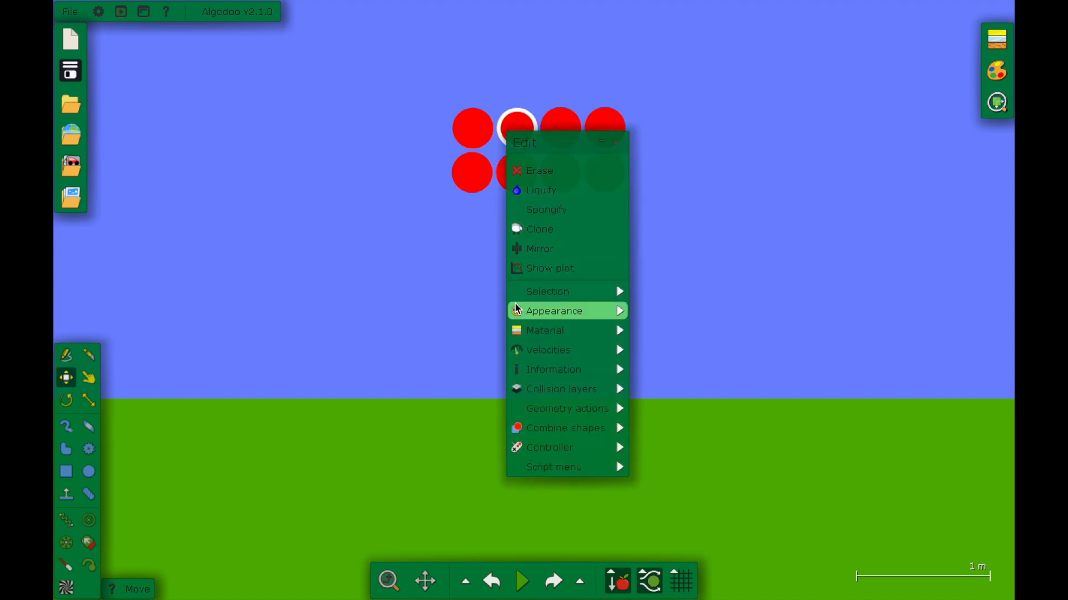
pyautogui.click(554, 310)
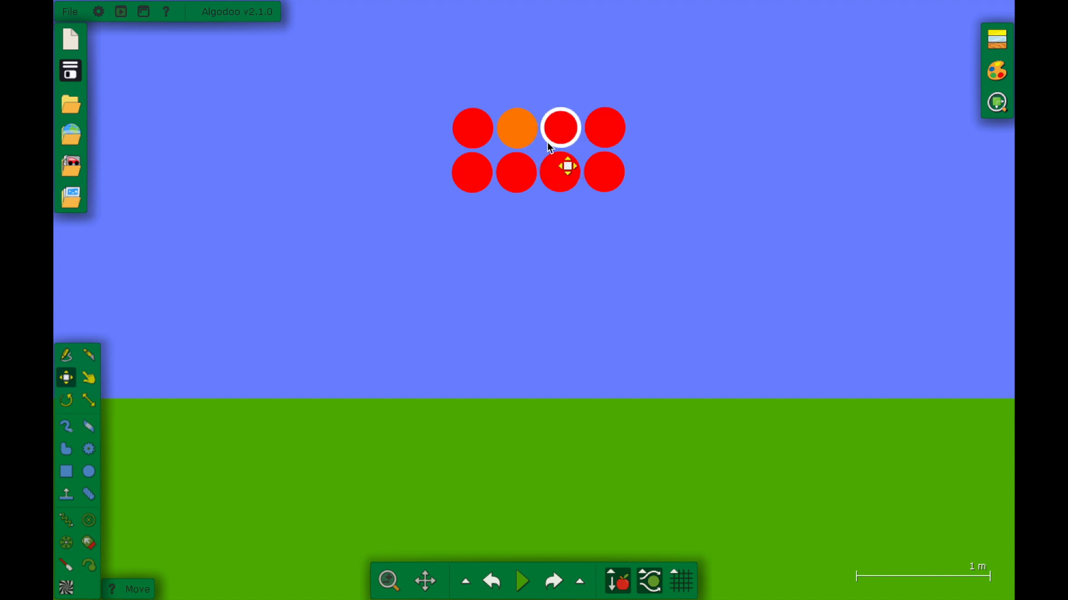
pyautogui.rightClick(561, 127)
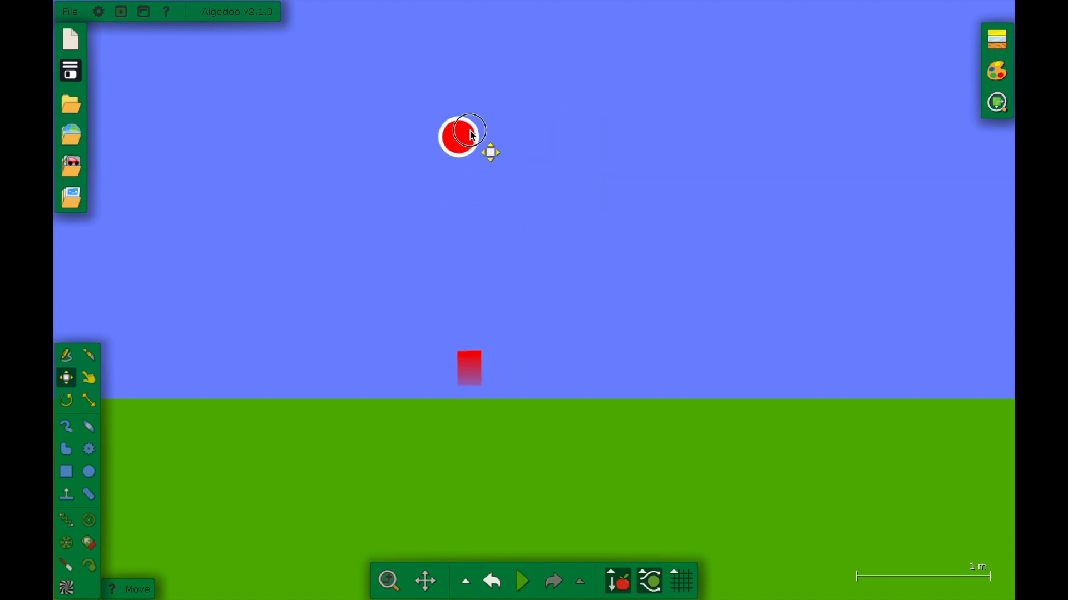
pyautogui.moveTo(466, 132); pyautogui.dragTo(455, 220)
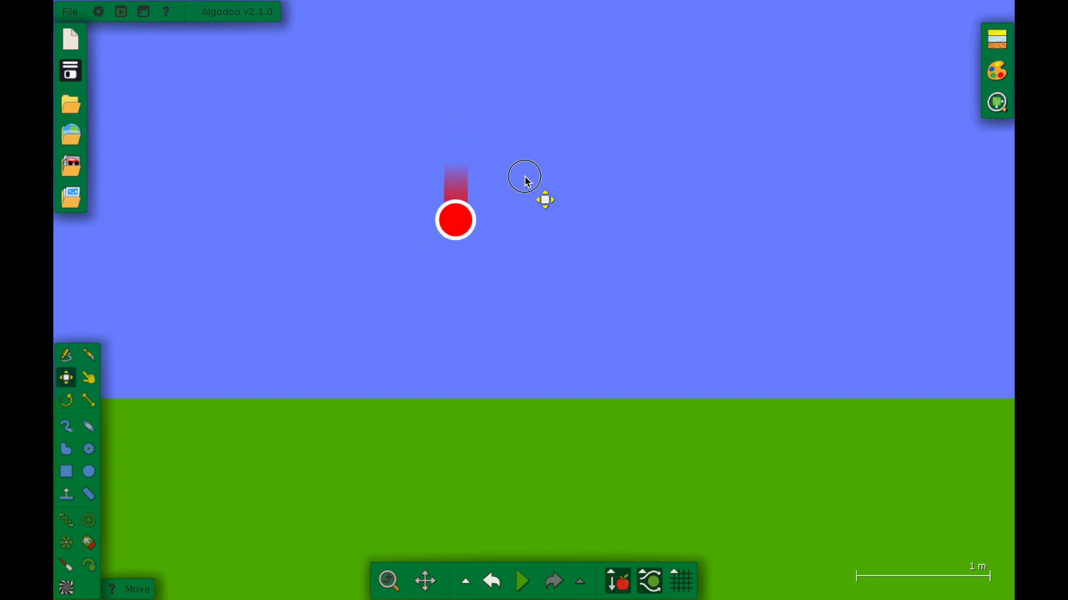
pyautogui.rightClick(455, 220)
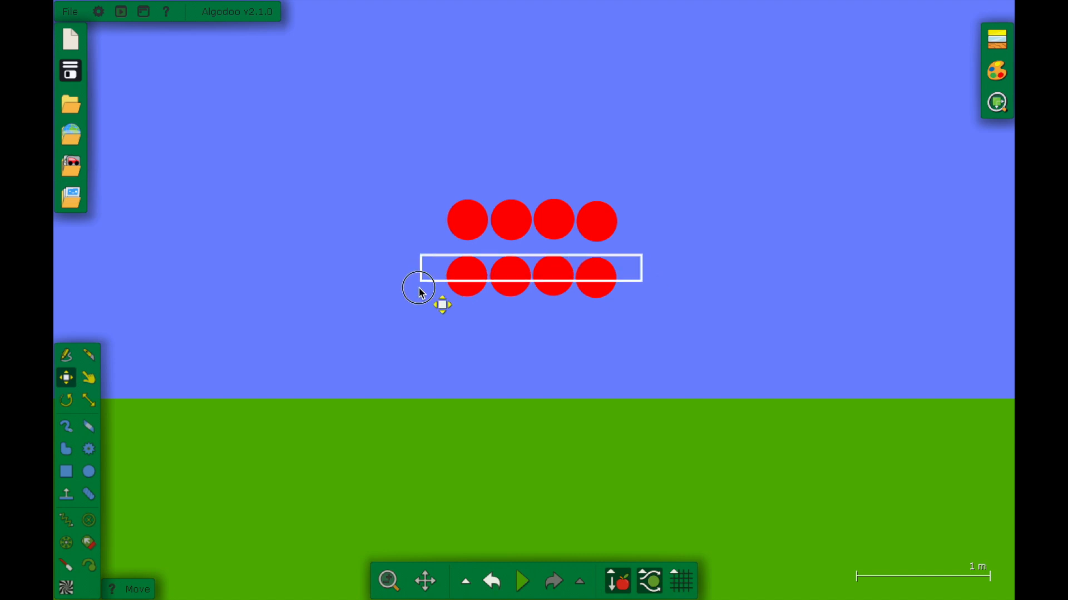
# Align the bottom row, give the marbles their rainbow colours and run the simulation
pyautogui.moveTo(419, 285); pyautogui.dragTo(388, 291)
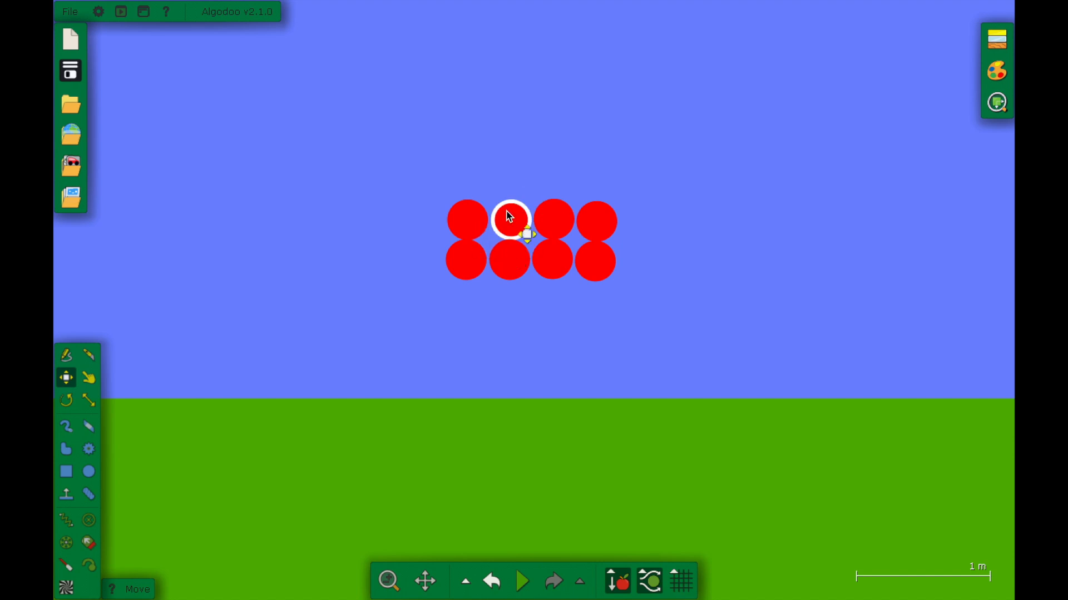
pyautogui.rightClick(509, 219)
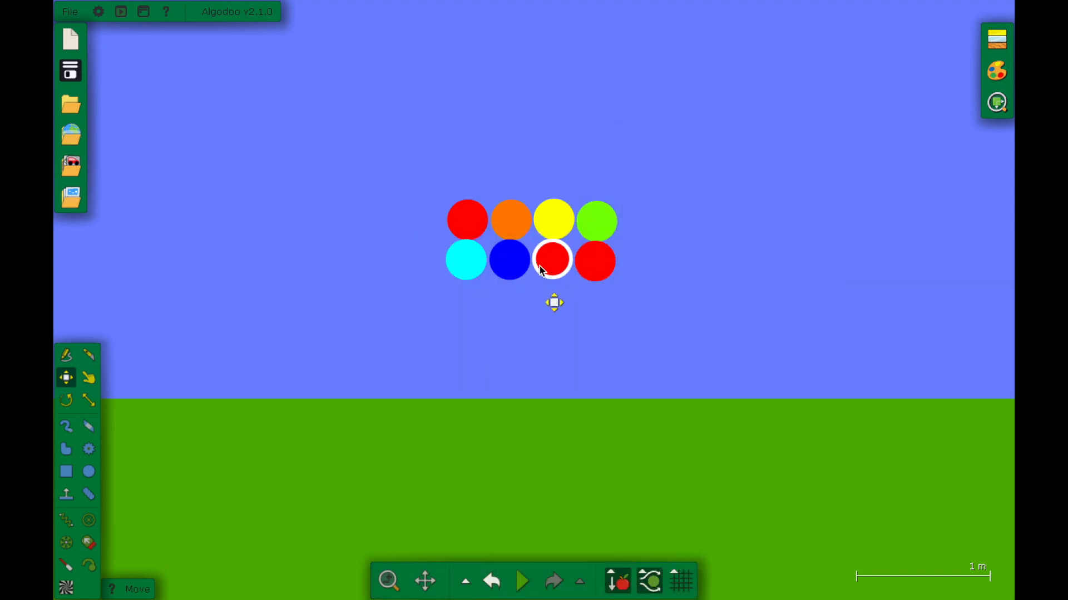
pyautogui.rightClick(552, 259)
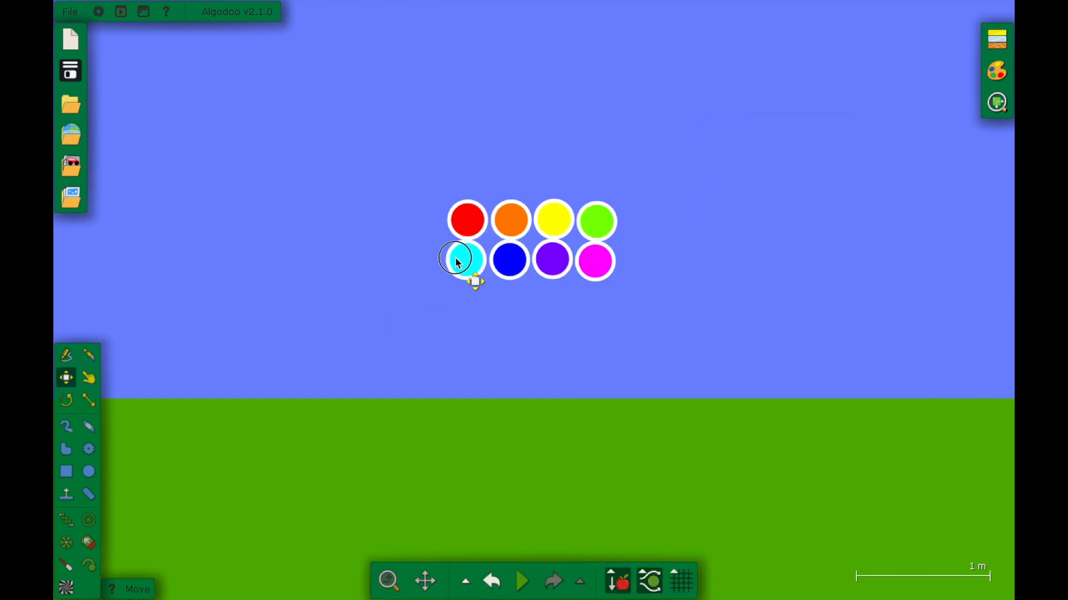
pyautogui.click(522, 581)
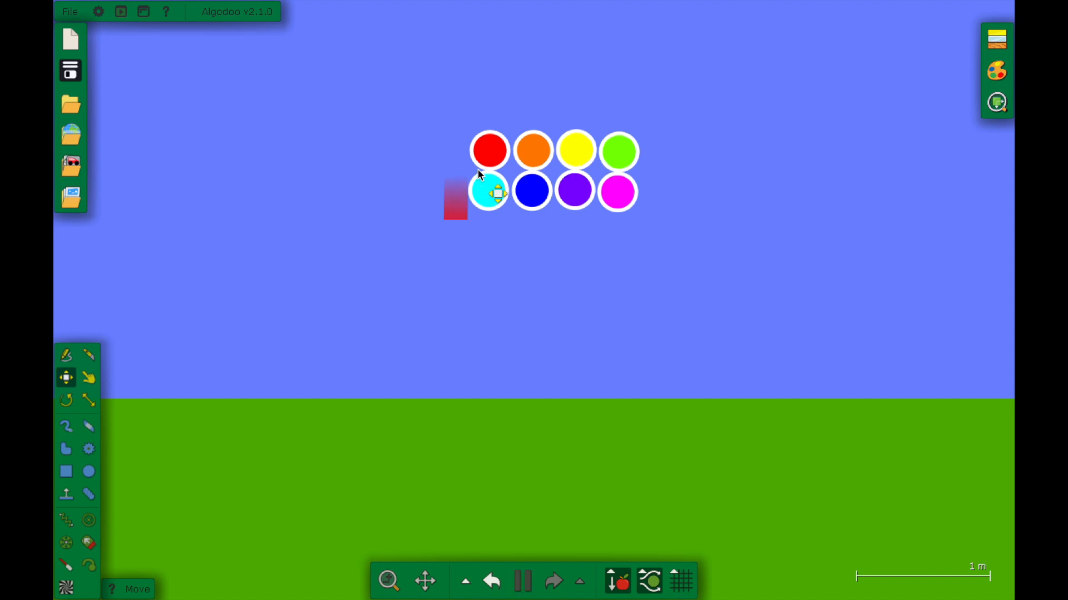